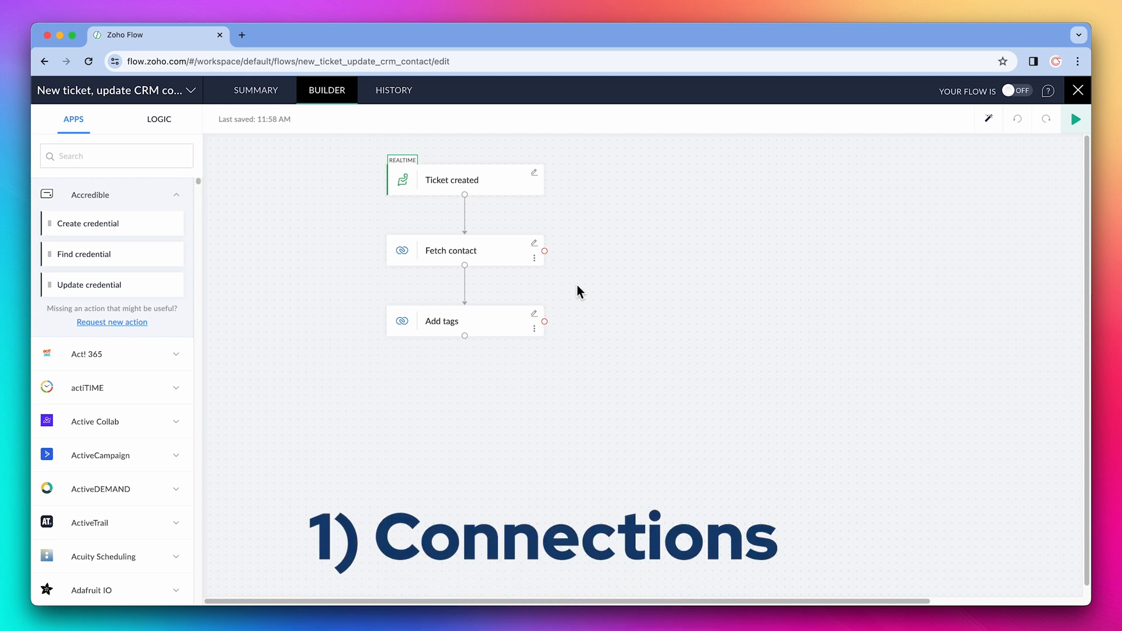
Step: Filter the Apps list to 'zoho books' and expand the Zoho Books actions
left_click(116, 156)
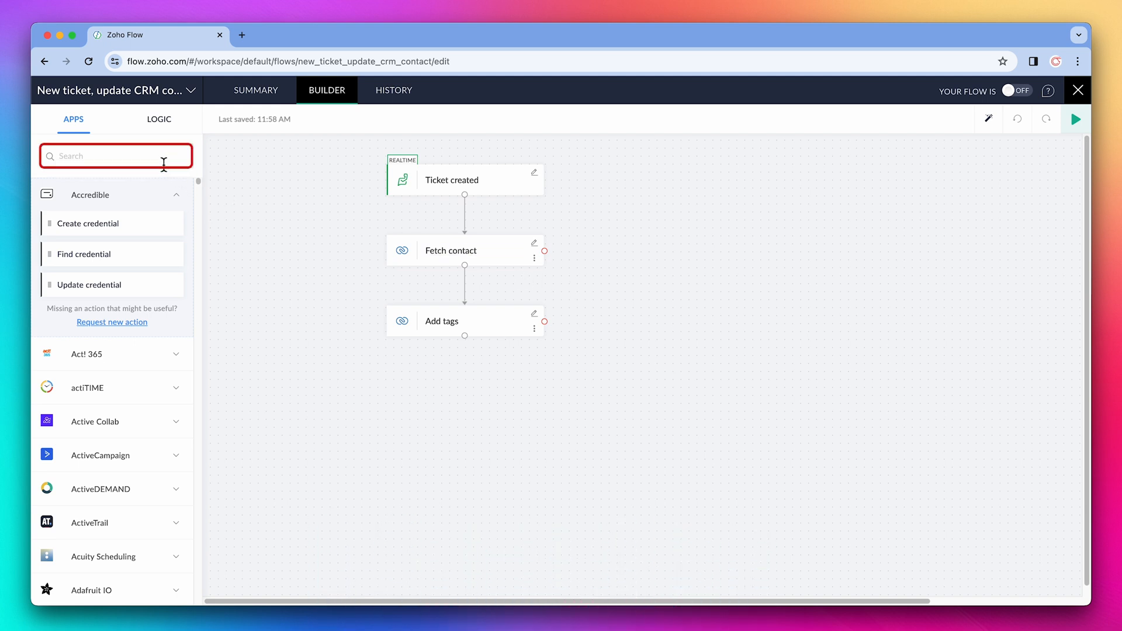
type("zoho books")
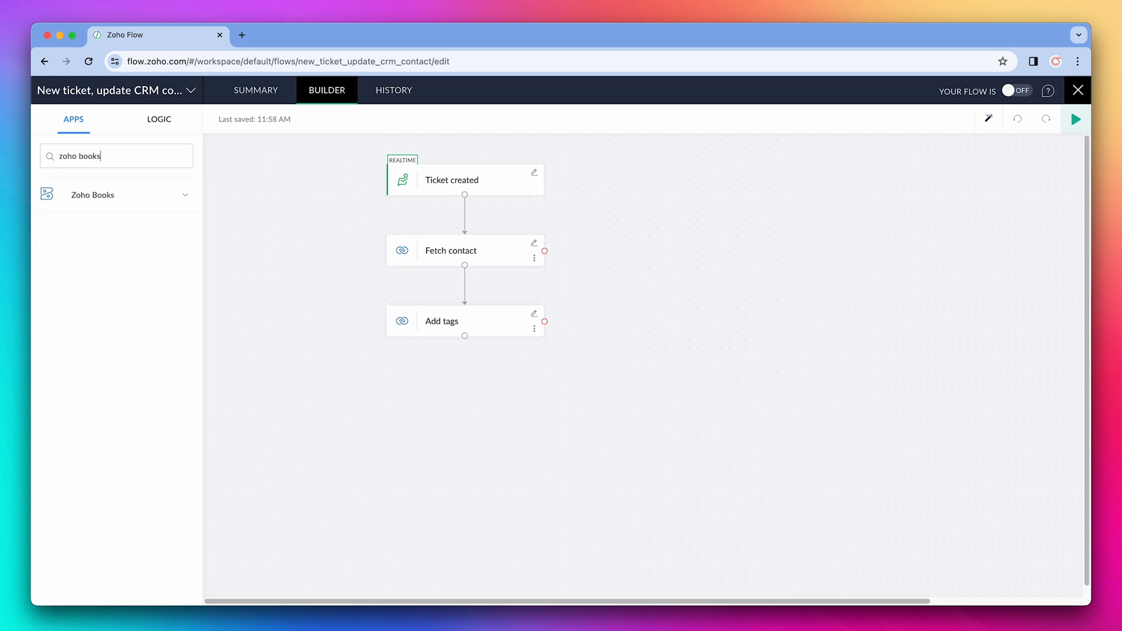
left_click(117, 195)
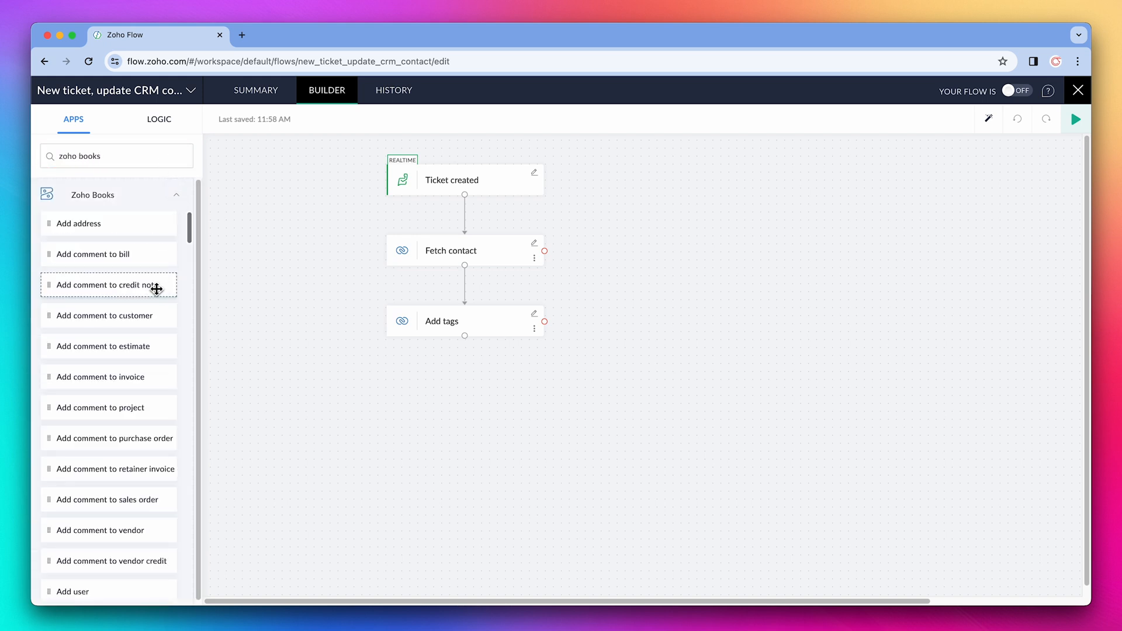
Step: Place the Zoho Books Create contact person action on the canvas below Add tags
scroll("down", 3)
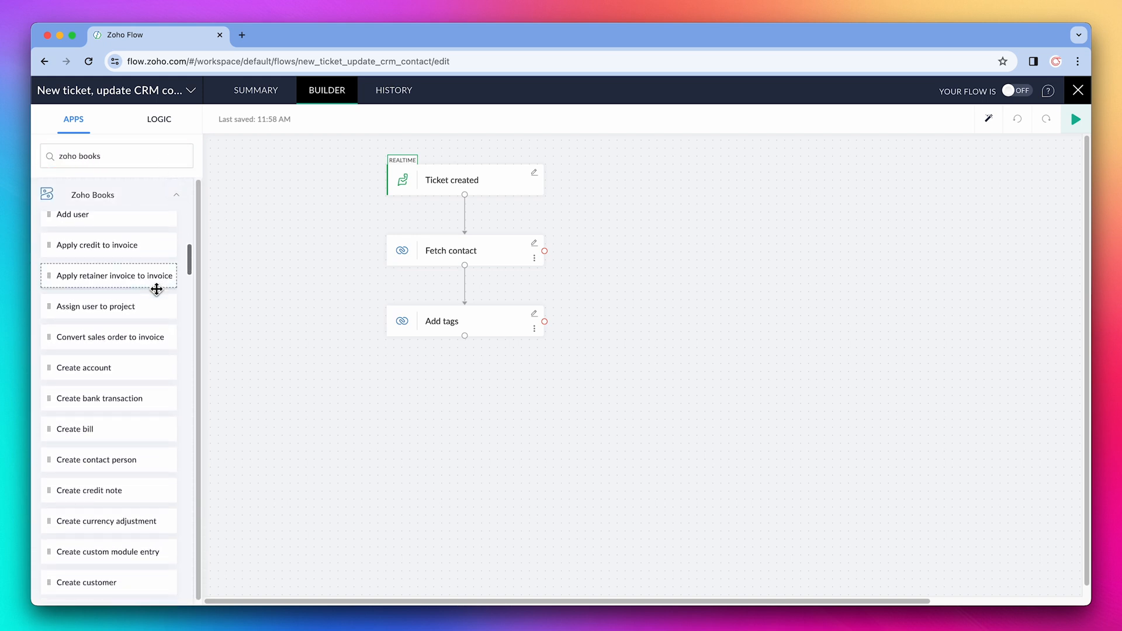
scroll("down", 3)
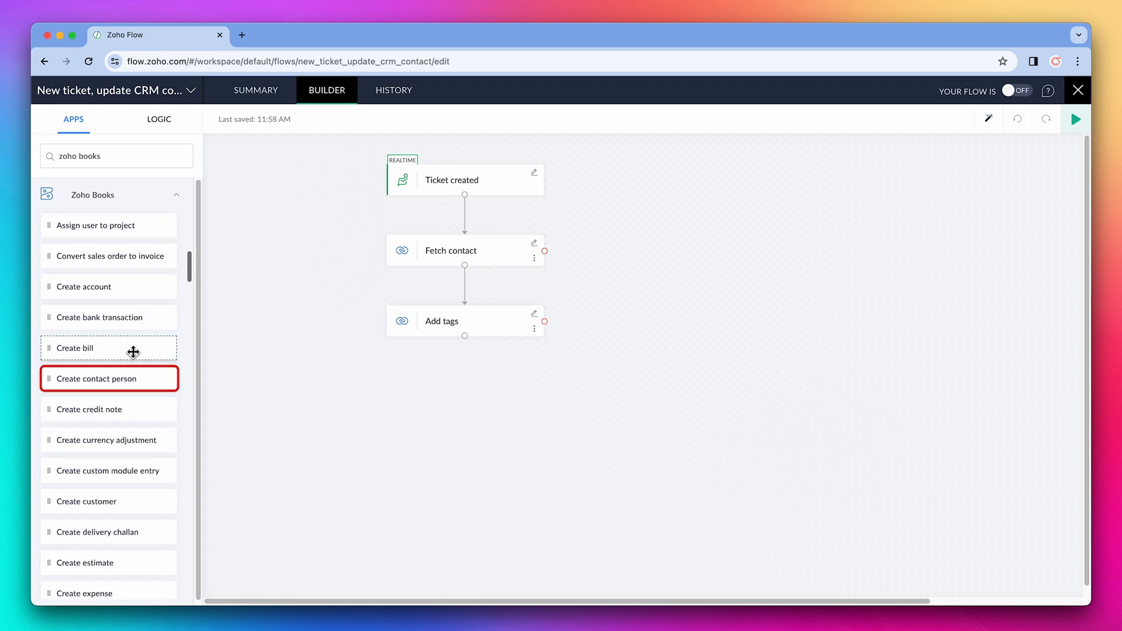
left_click_drag(109, 379, 462, 393)
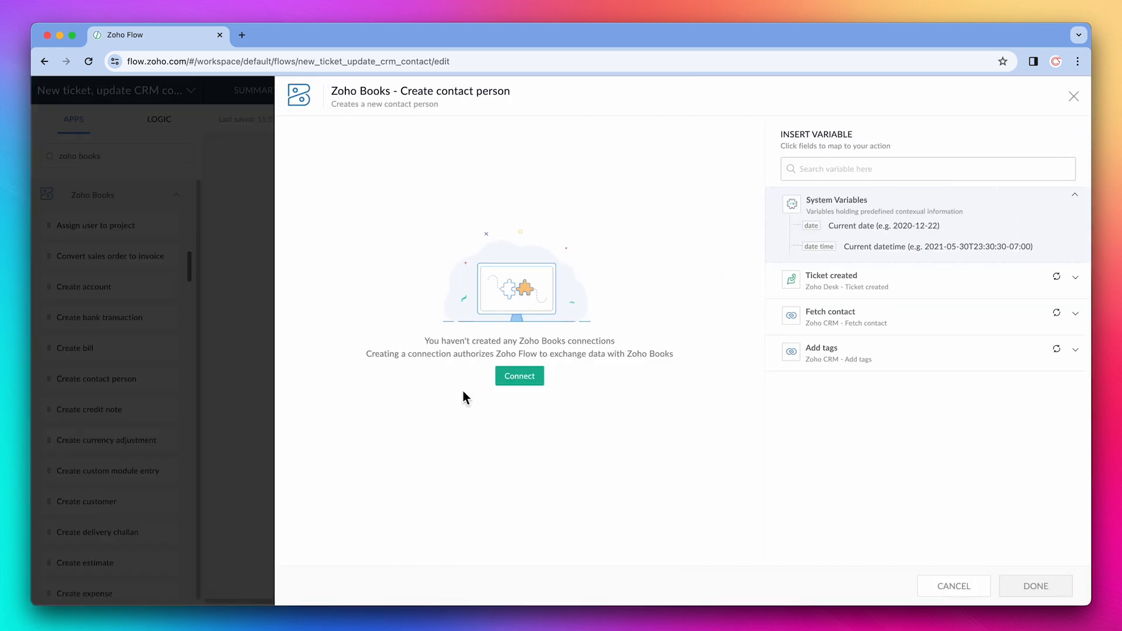
mouse_move(492, 393)
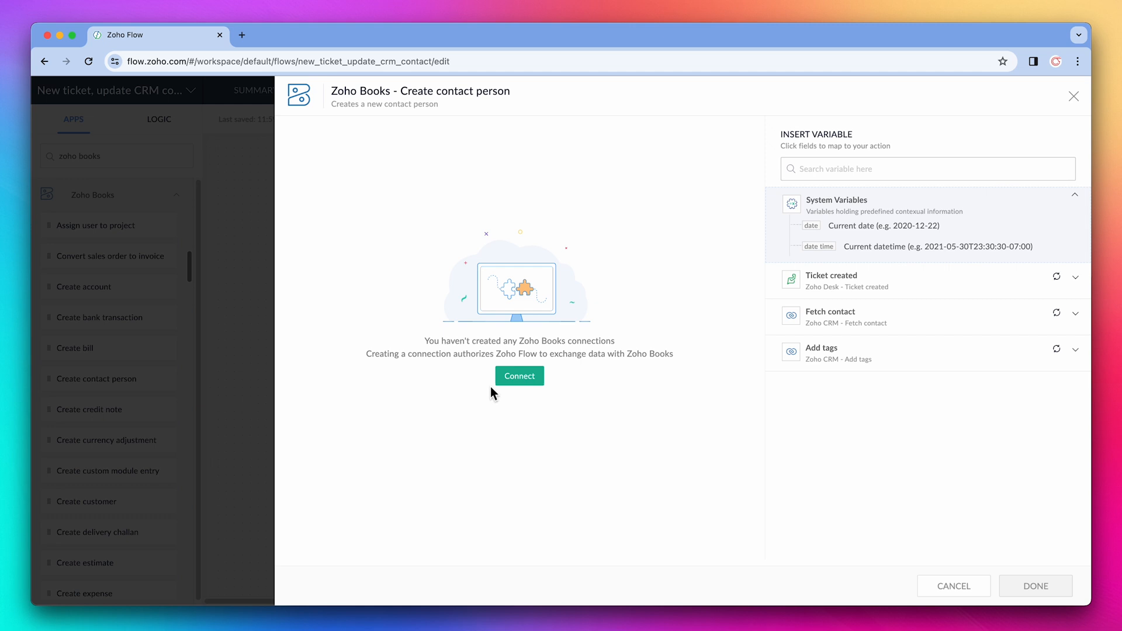
Step: Create and authorize a Zoho Books connection named 'Zoho Books Andy', accepting the consent page
left_click(519, 375)
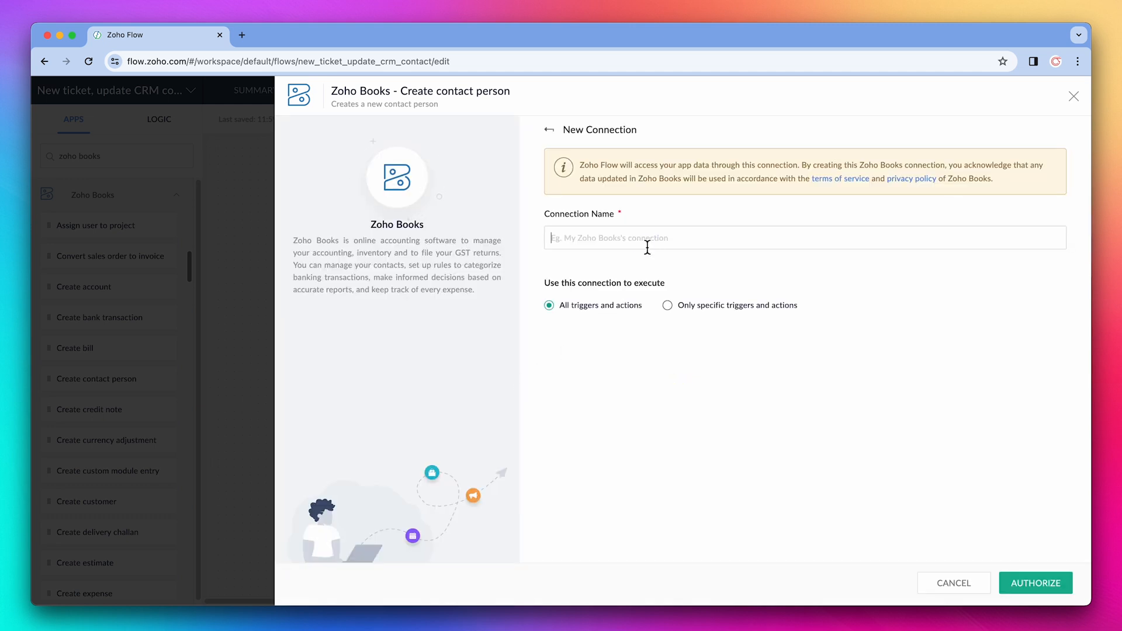
type("Zoho Books Andy")
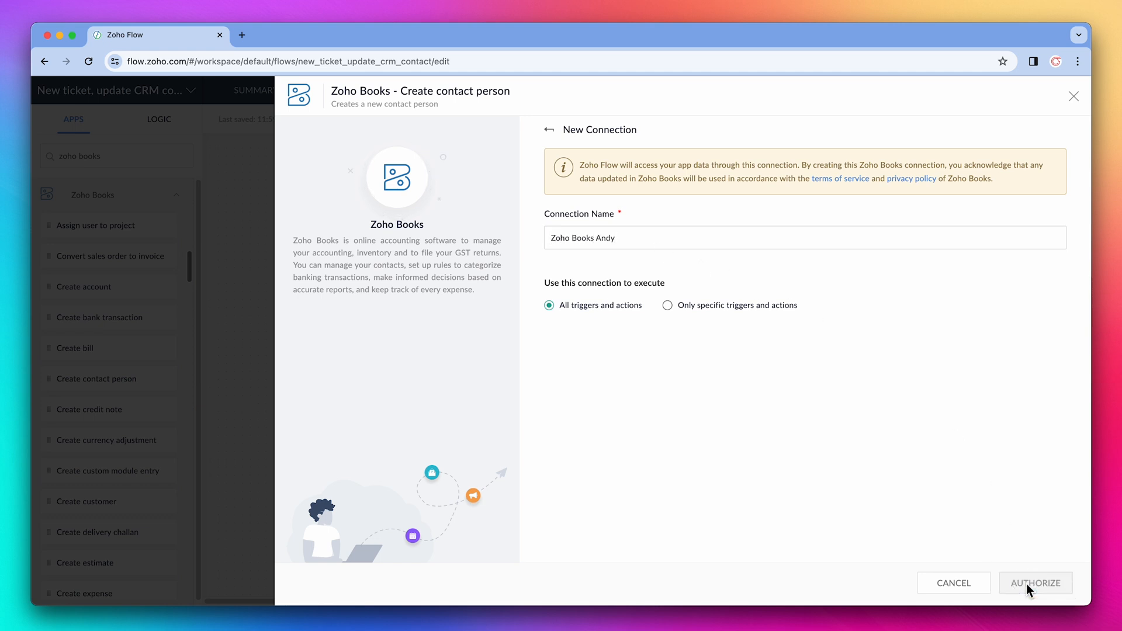
left_click(1035, 582)
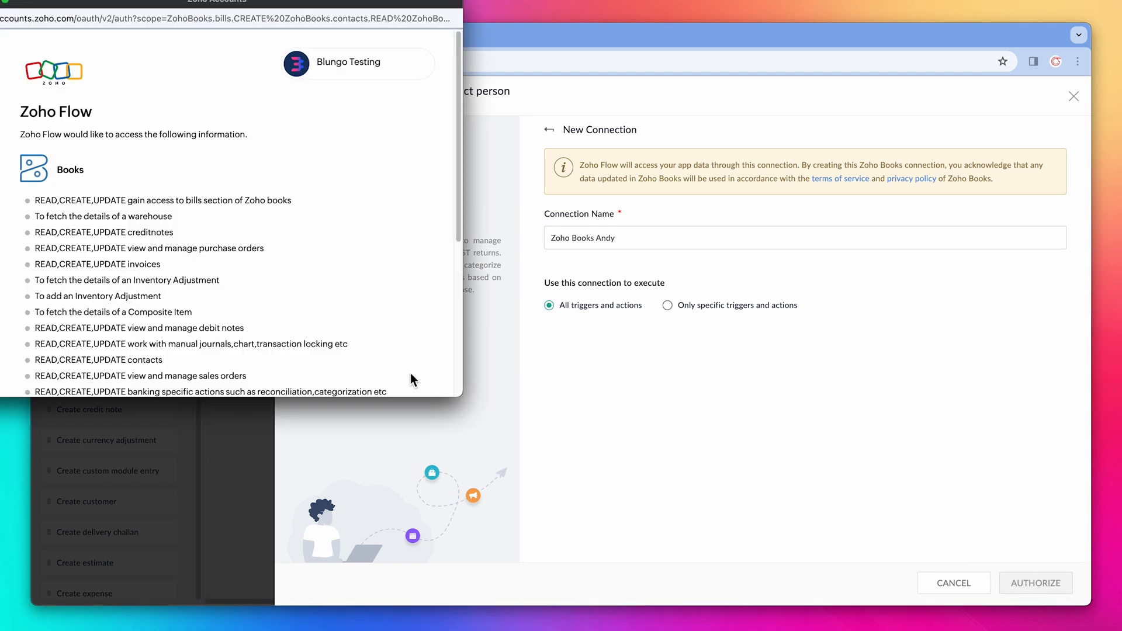
scroll("down", 3)
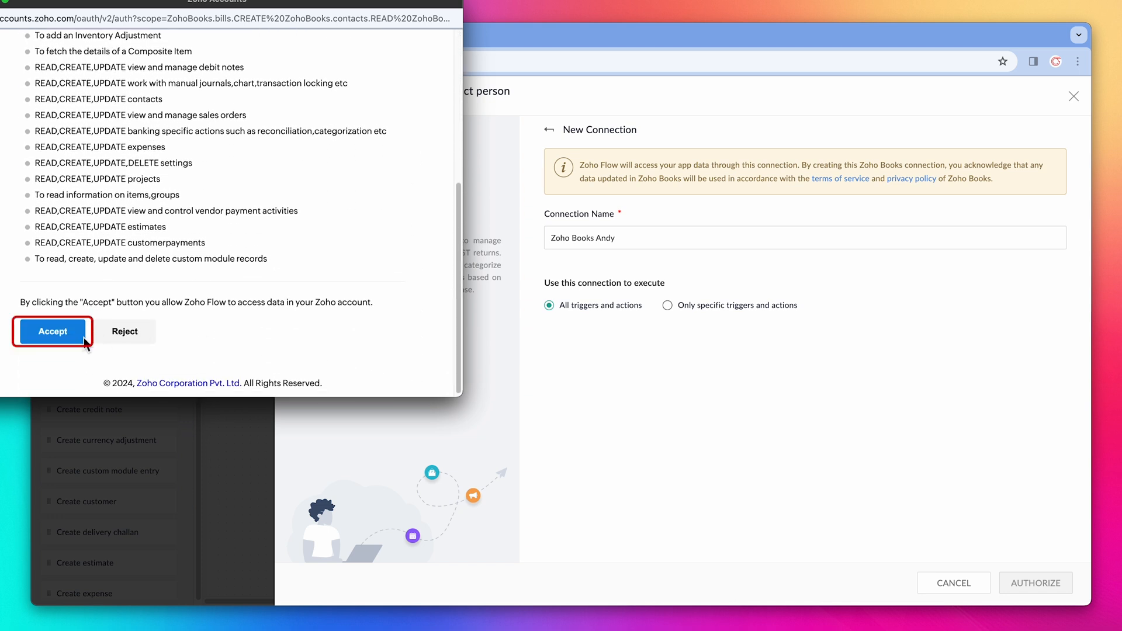
left_click(52, 331)
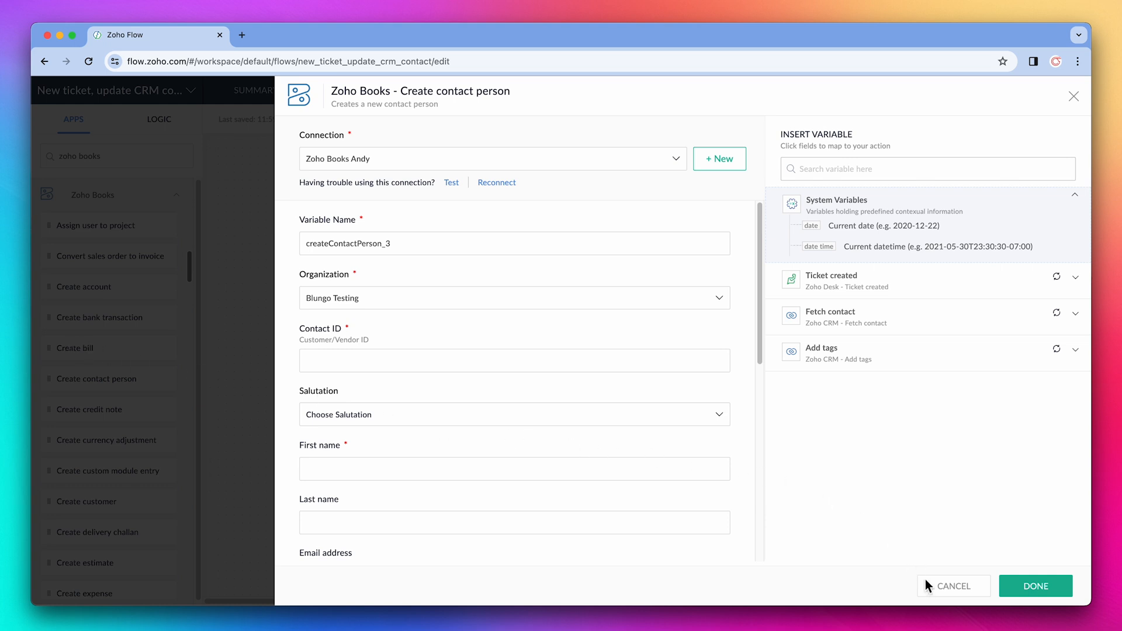
Step: Finish the Create contact person step and leave the builder, answering the unsaved-changes prompt
left_click(954, 586)
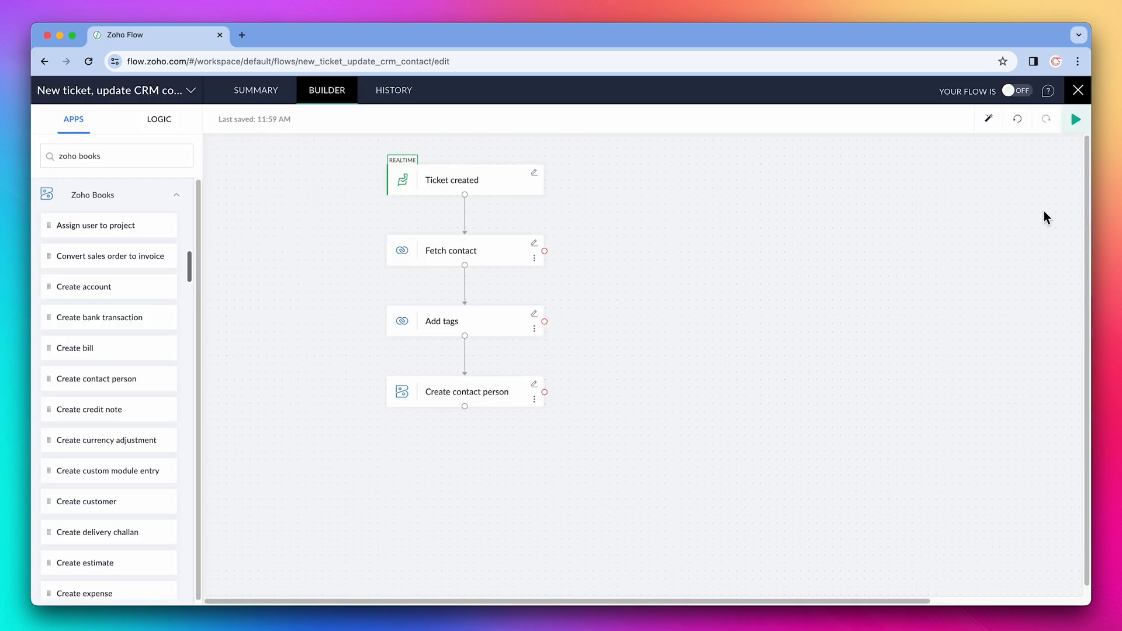
left_click(1077, 90)
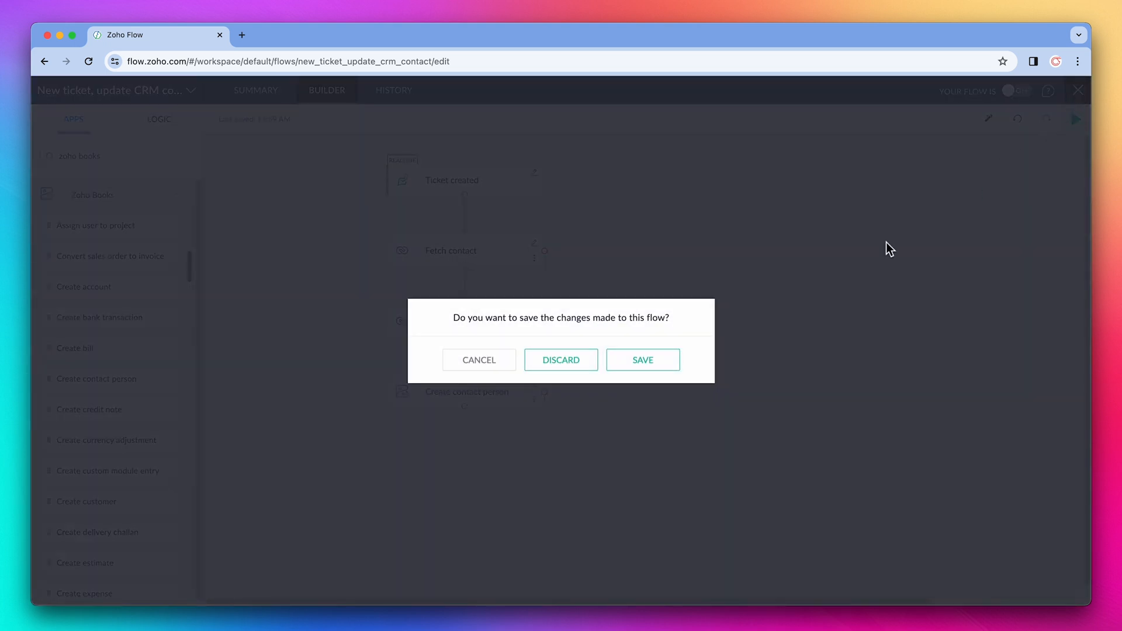
left_click(642, 359)
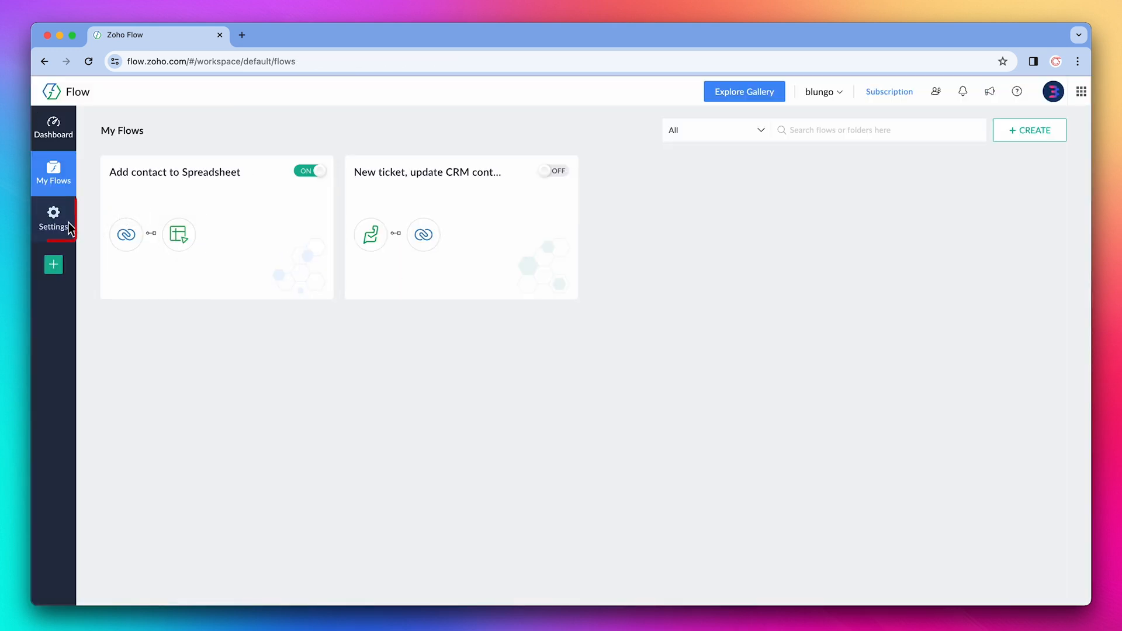
Step: Review the Connections list under Settings, then return to My Flows
left_click(53, 220)
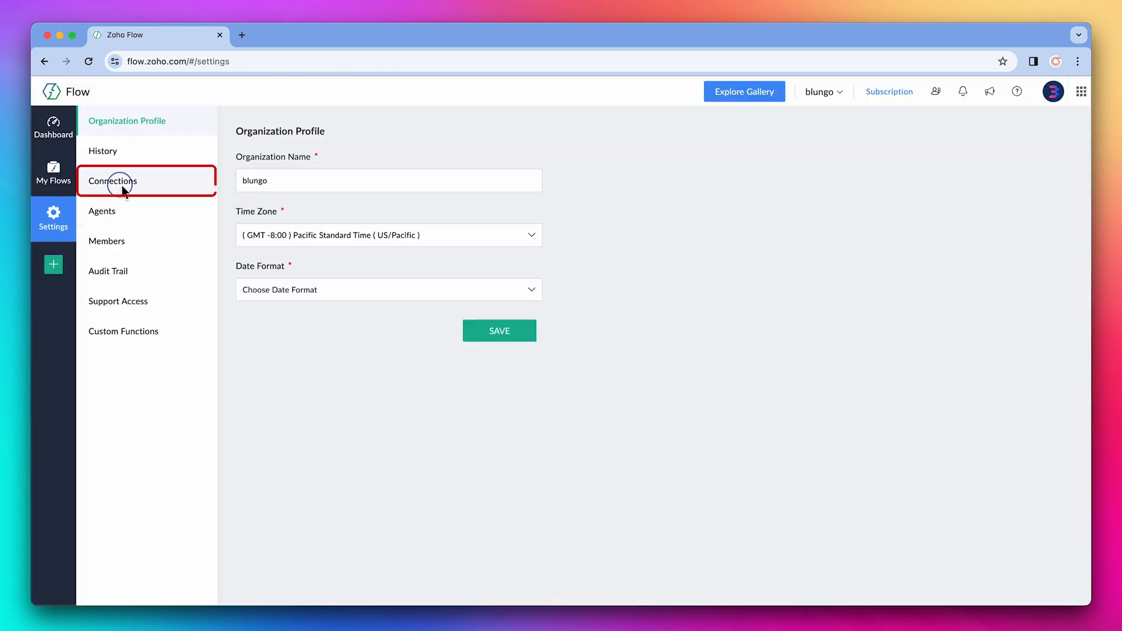
left_click(112, 180)
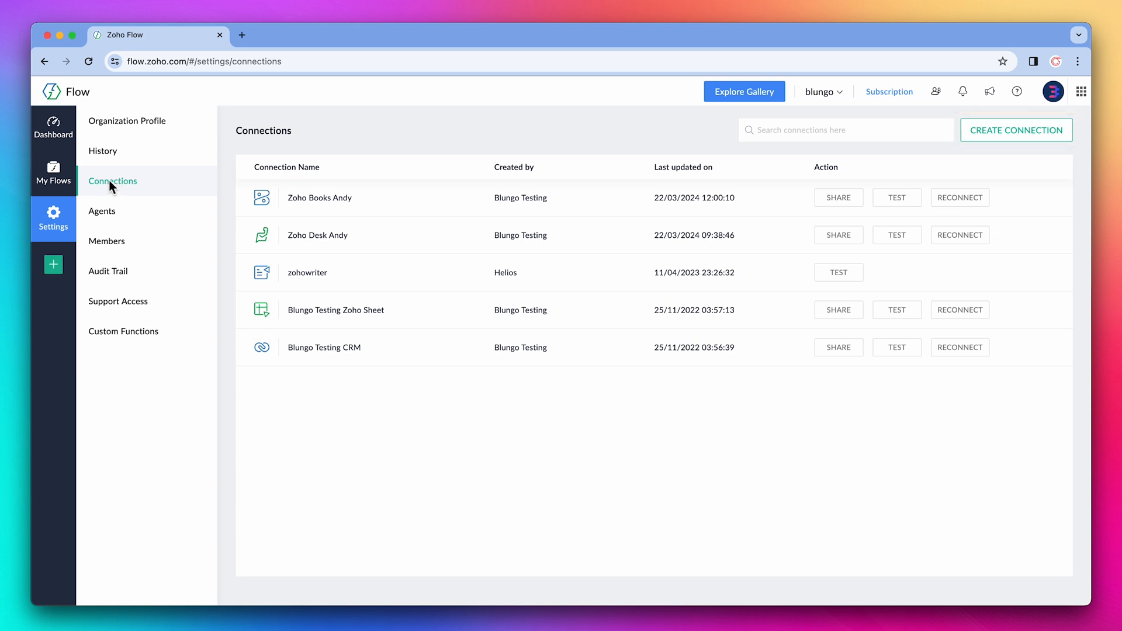
left_click(53, 173)
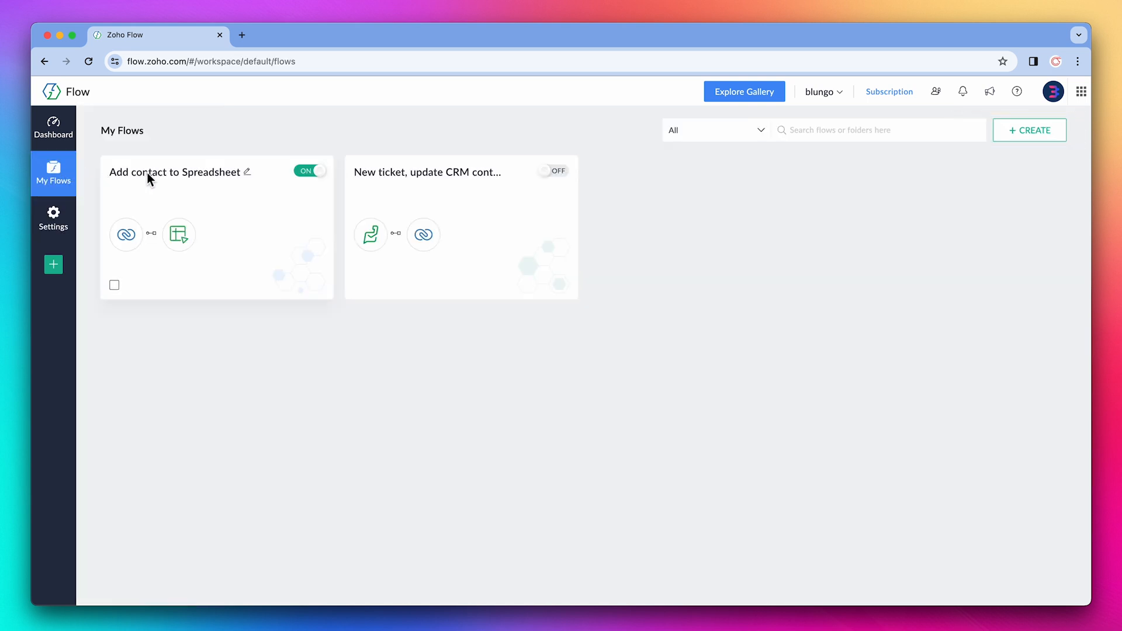
Step: Open 'Add contact to Spreadsheet' in the builder and show its Logic elements
left_click(178, 172)
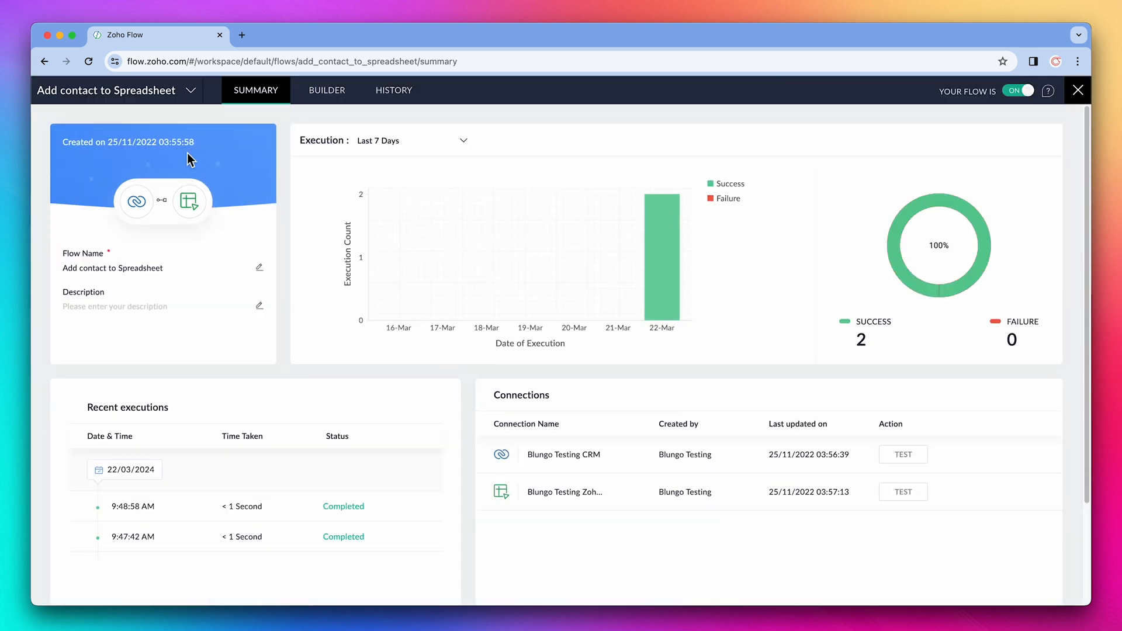
left_click(326, 90)
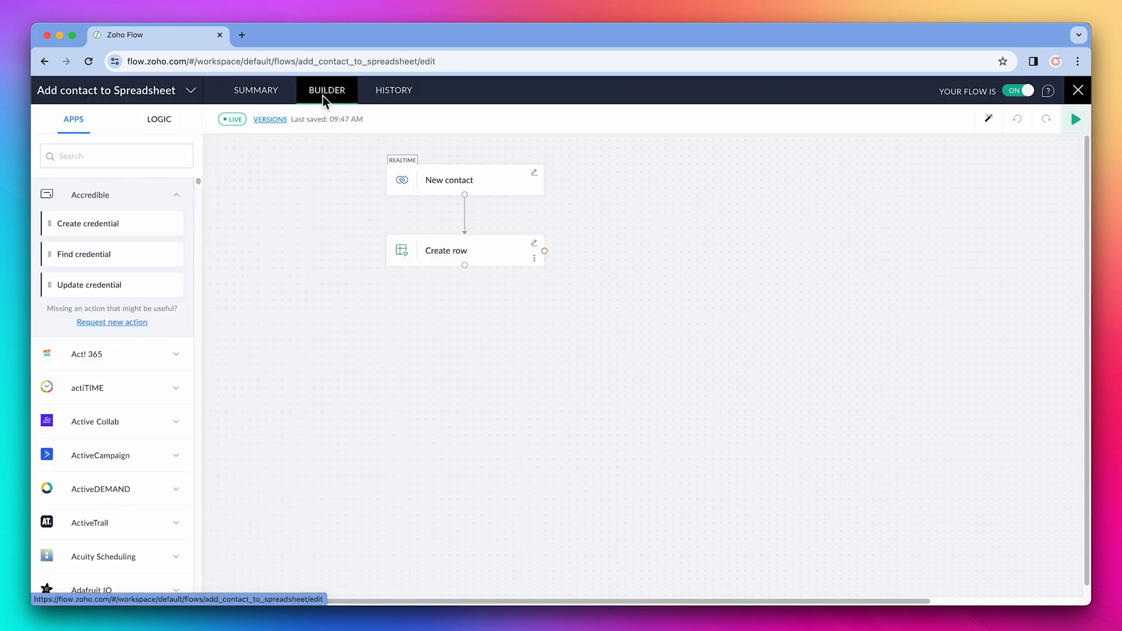
left_click(466, 180)
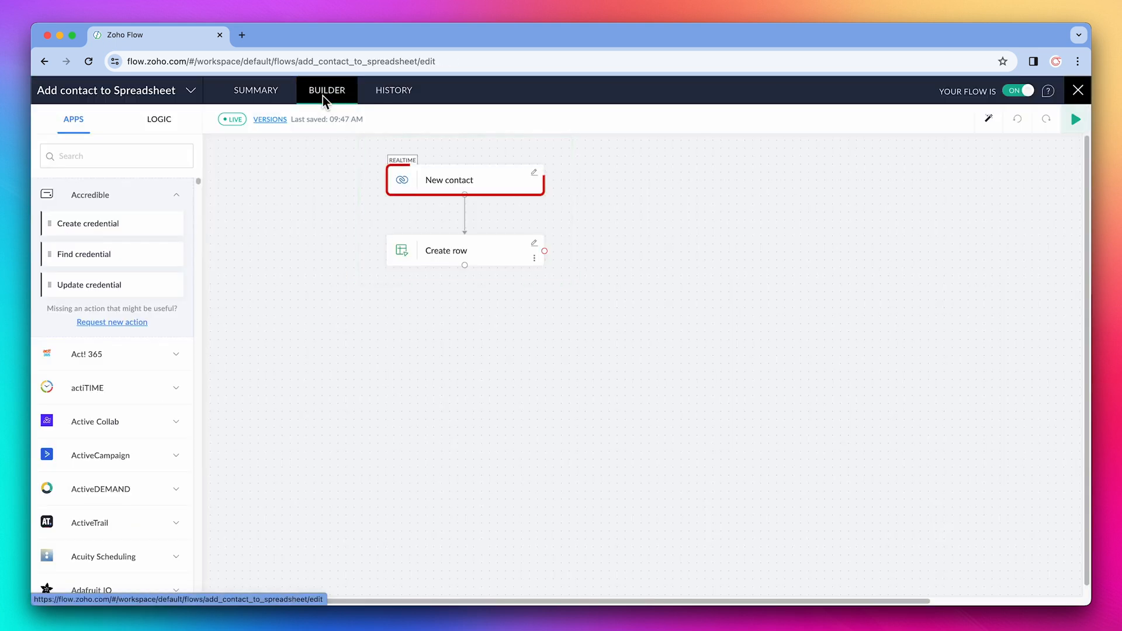
left_click(465, 250)
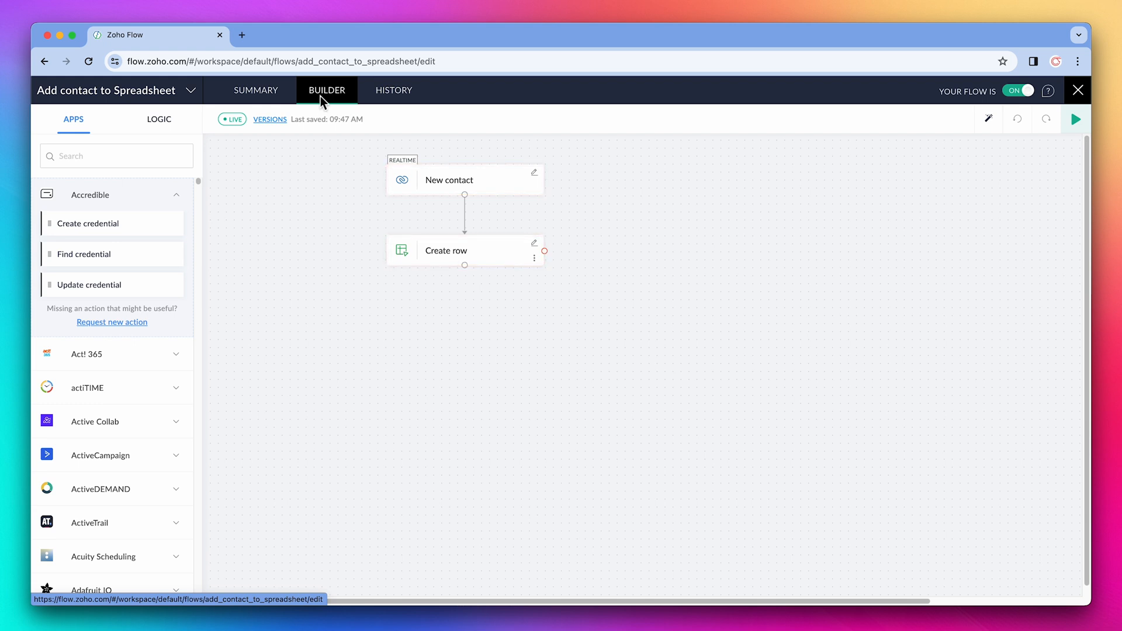
left_click(159, 119)
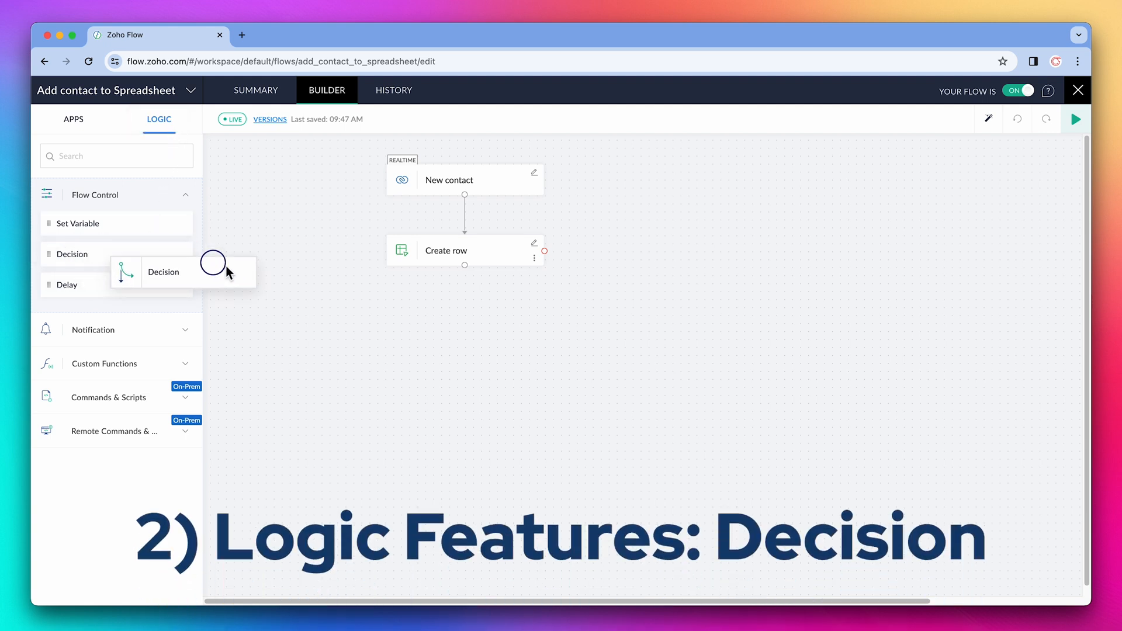
Step: Add a Decision after Create row with condition1 'First Name is null' and save it
left_click_drag(164, 272, 464, 321)
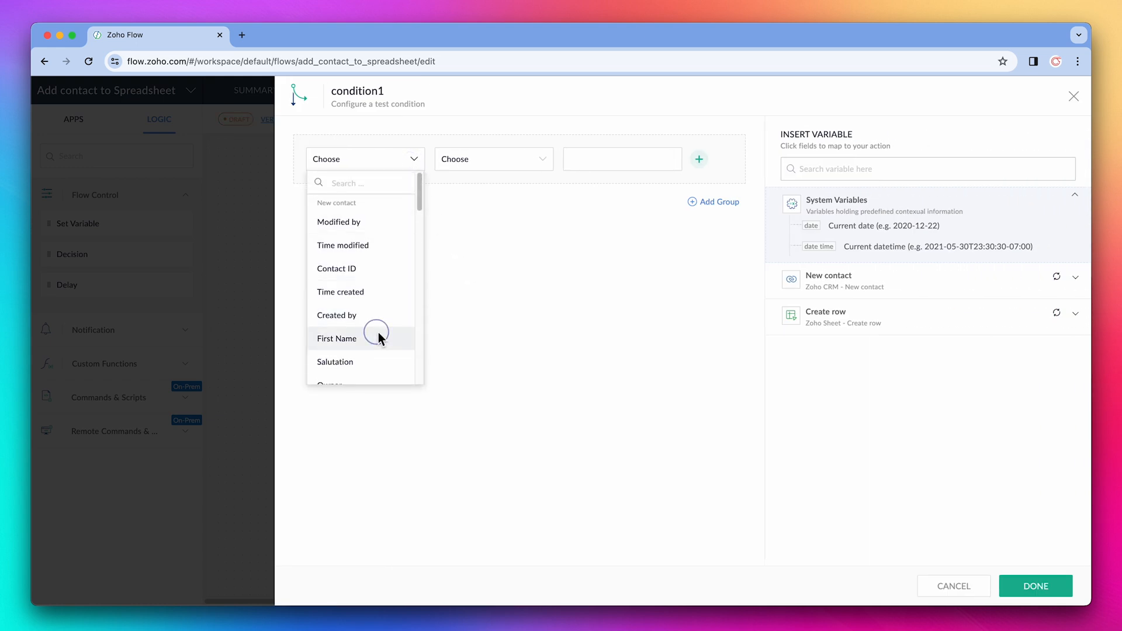
left_click(336, 338)
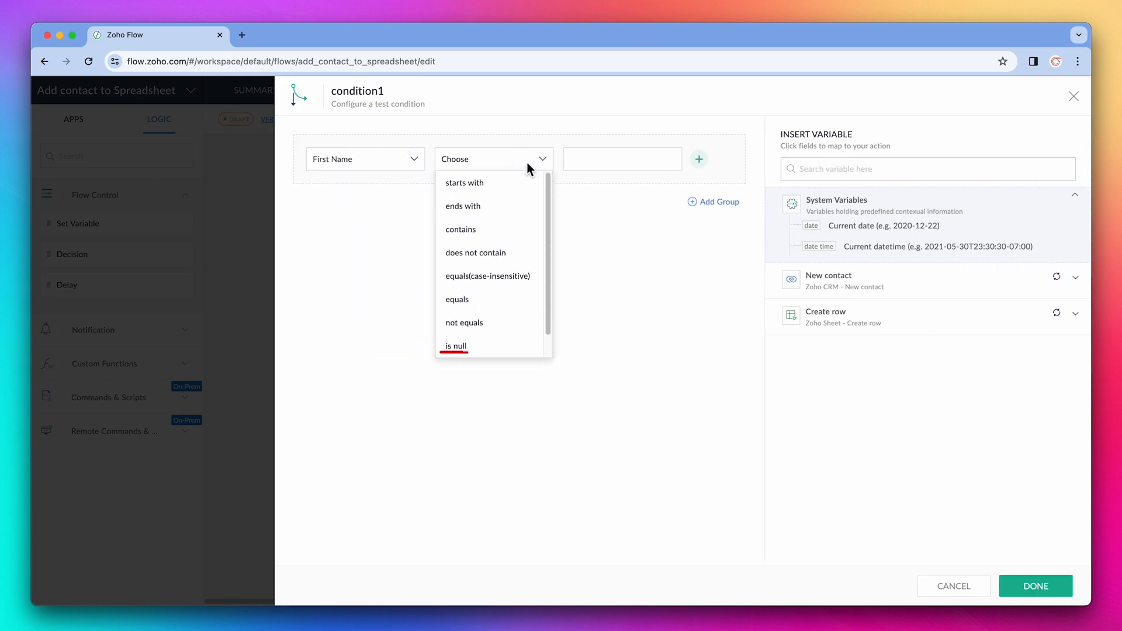
left_click(455, 347)
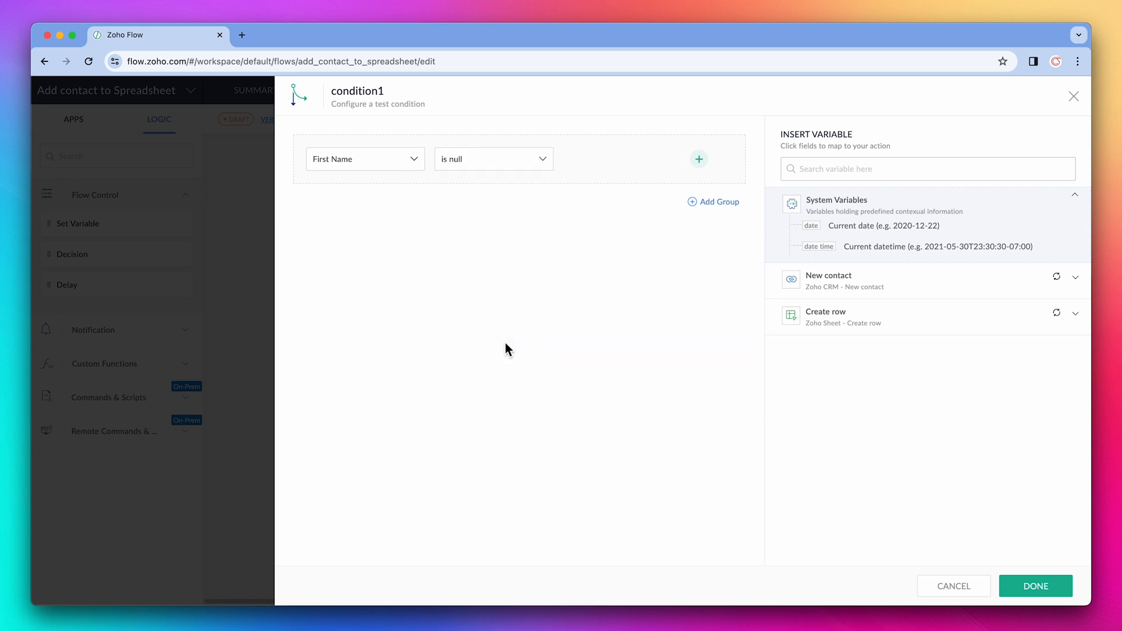
left_click(1034, 586)
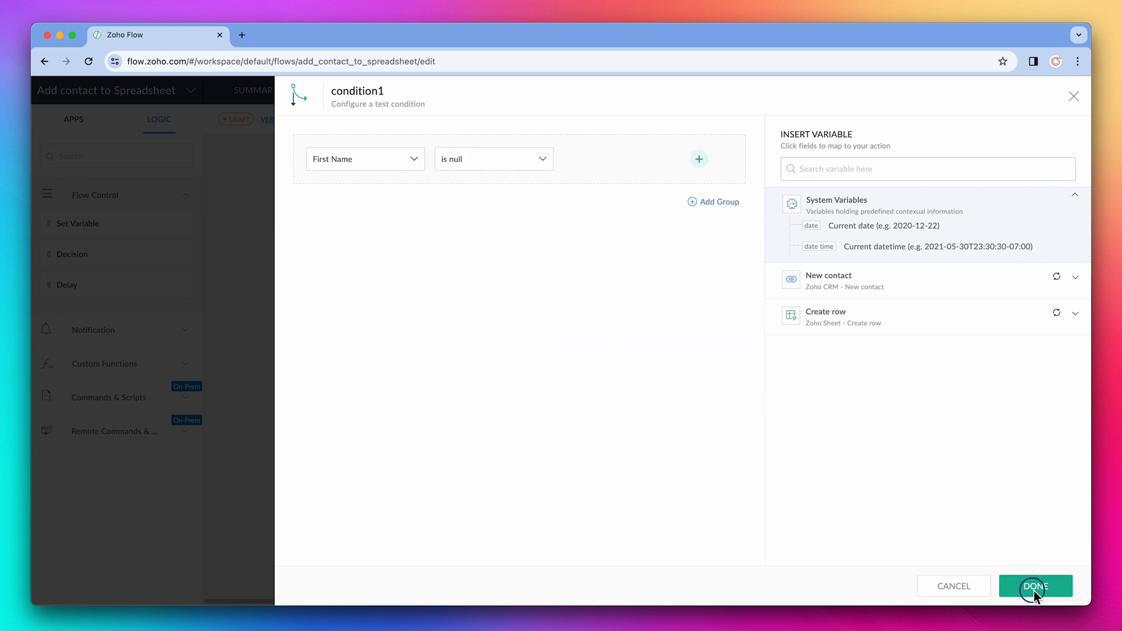
left_click(1035, 586)
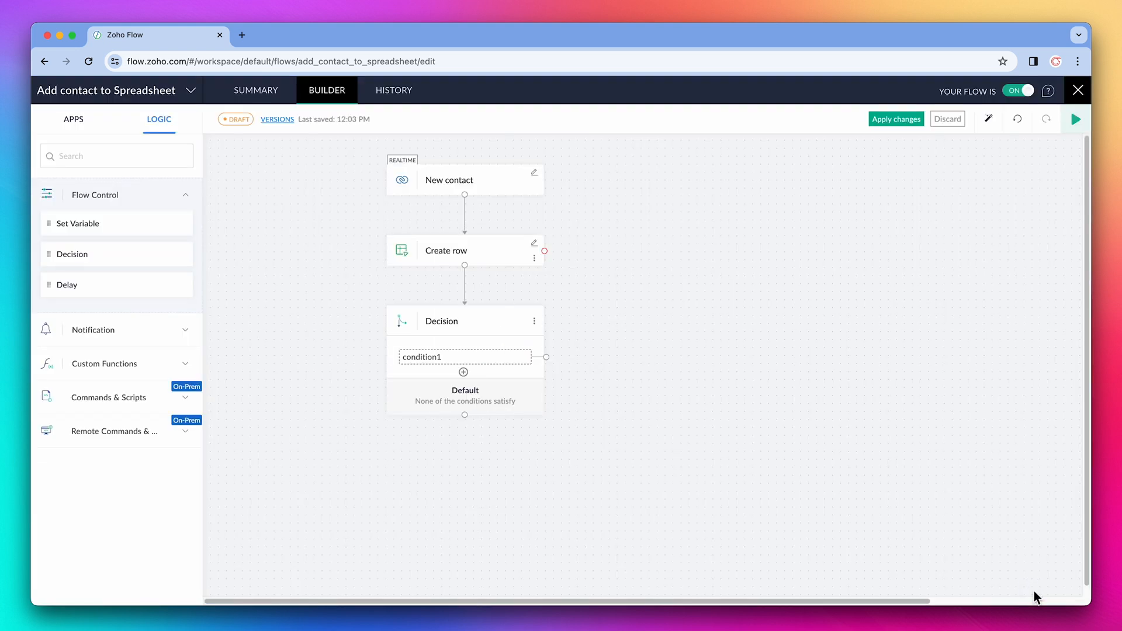
left_click(464, 371)
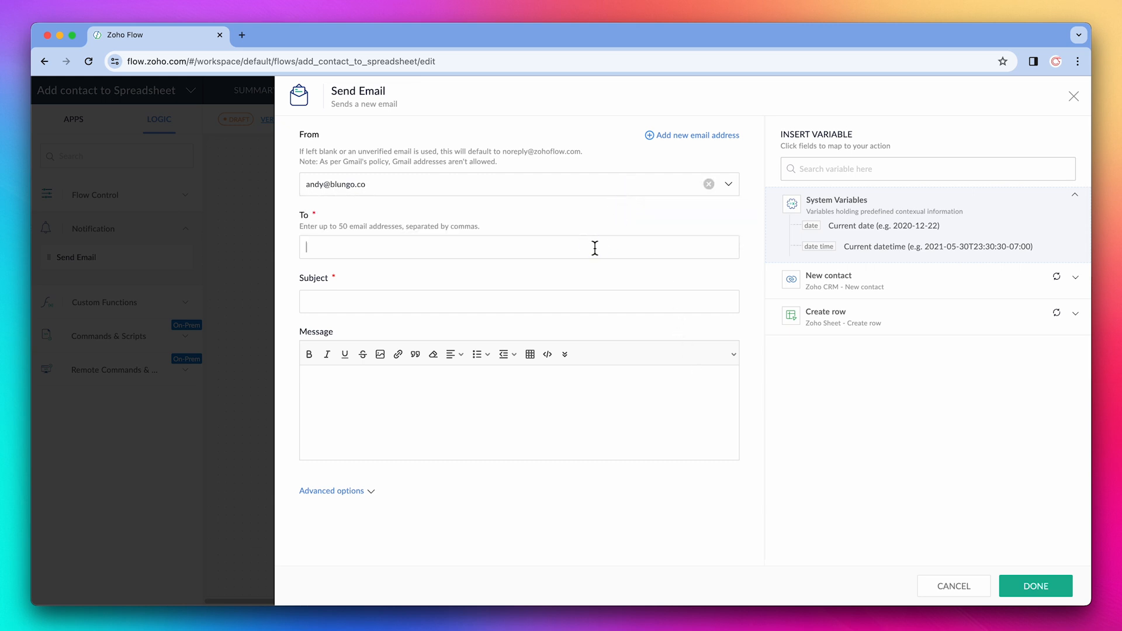
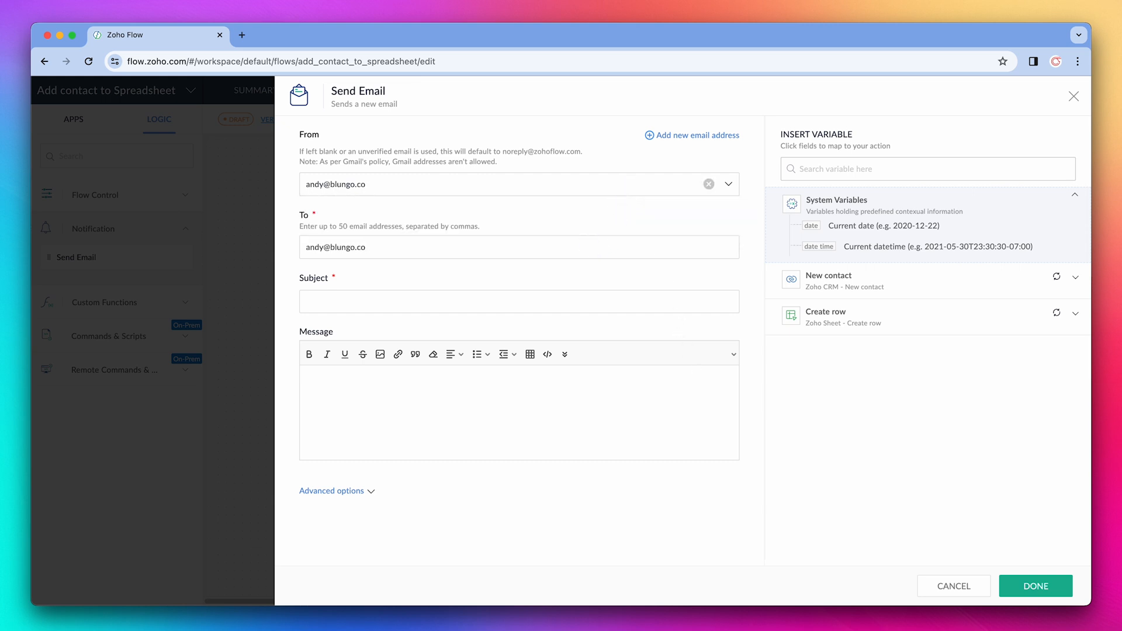
type("Conta")
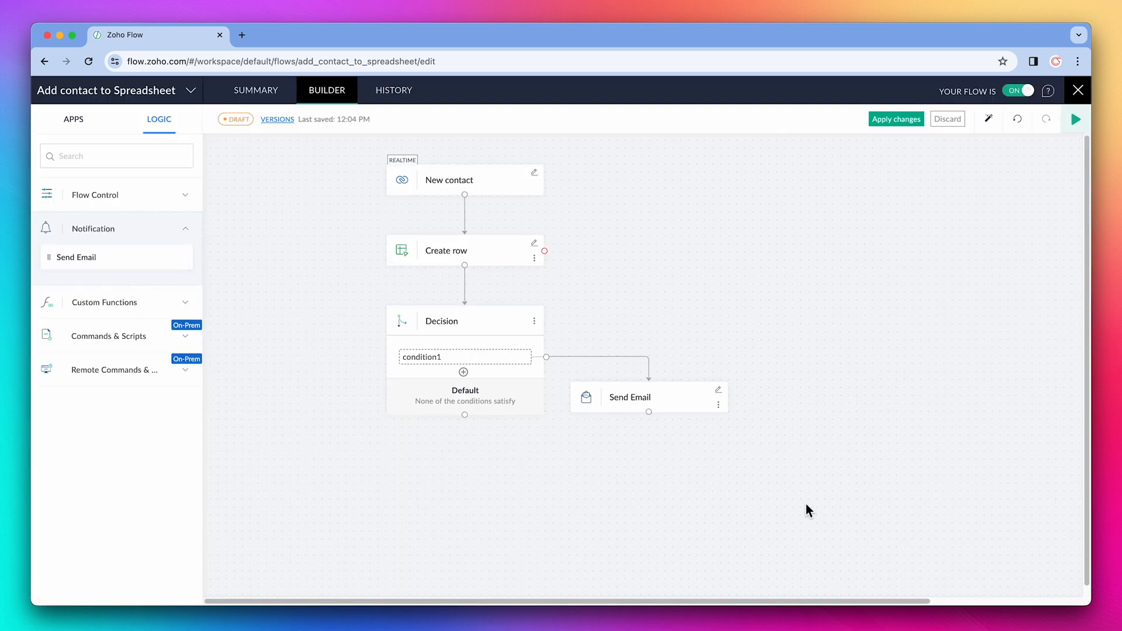
left_click(648, 398)
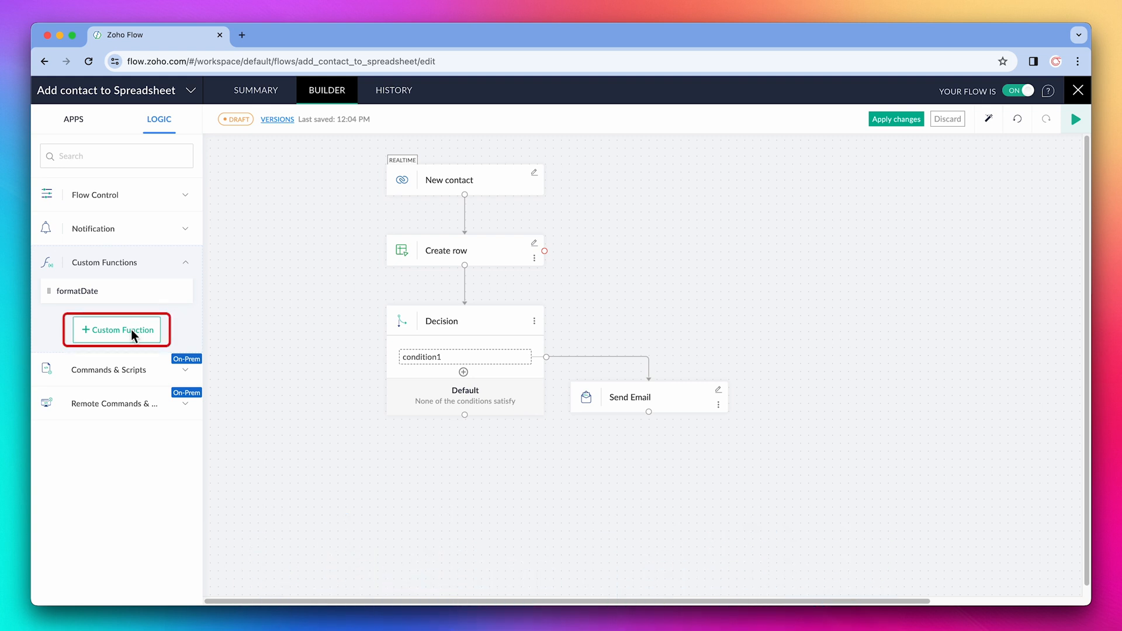
Step: Start a new custom function, then open the existing formatDate script for editing instead
left_click(117, 330)
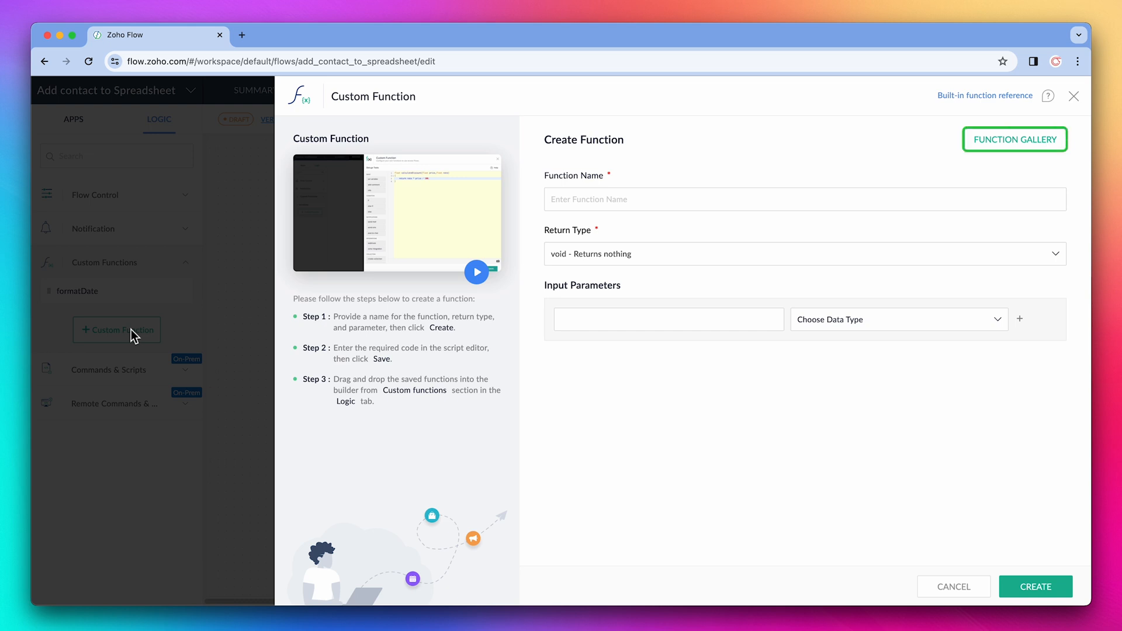
mouse_move(494, 417)
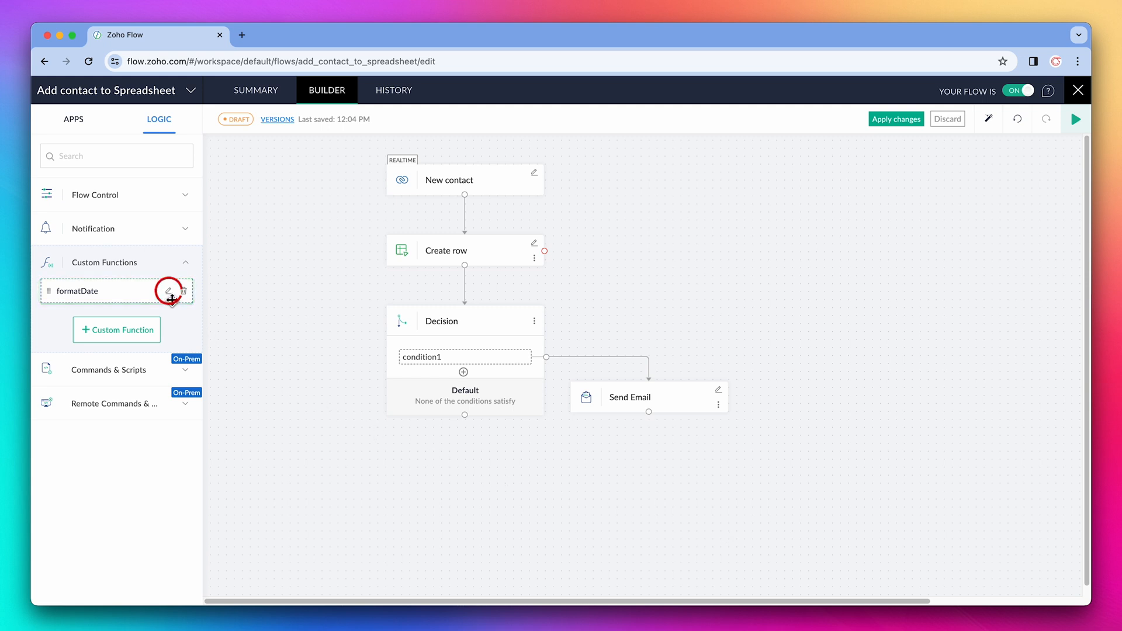
left_click(167, 291)
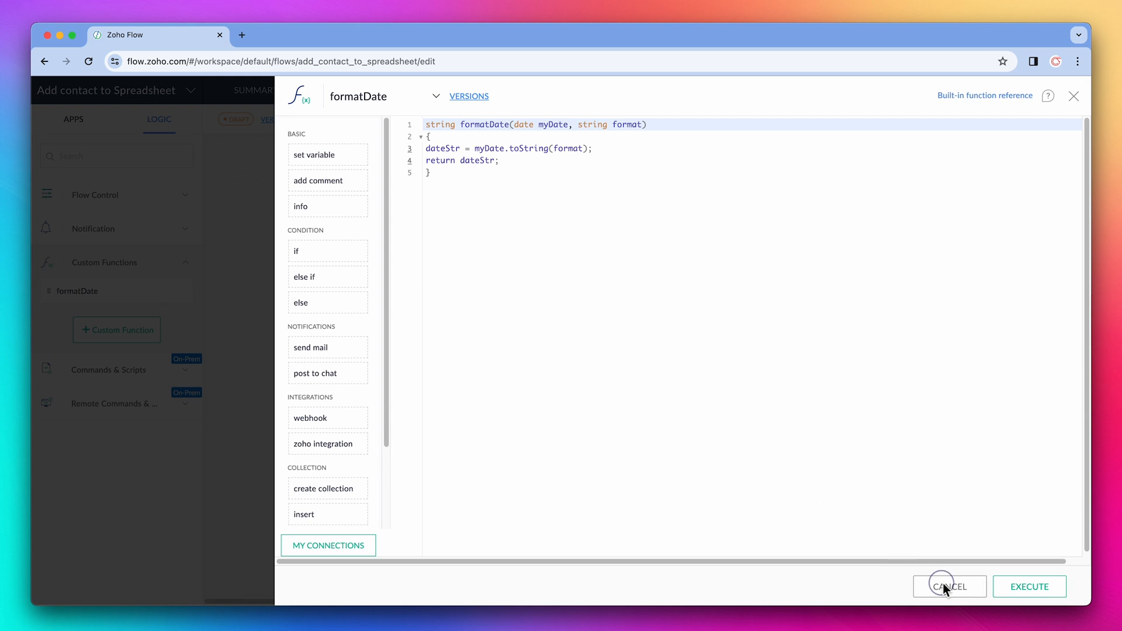
Step: Close the script editor and set up the formatDate step's myDate parameter under the Decision
left_click(949, 586)
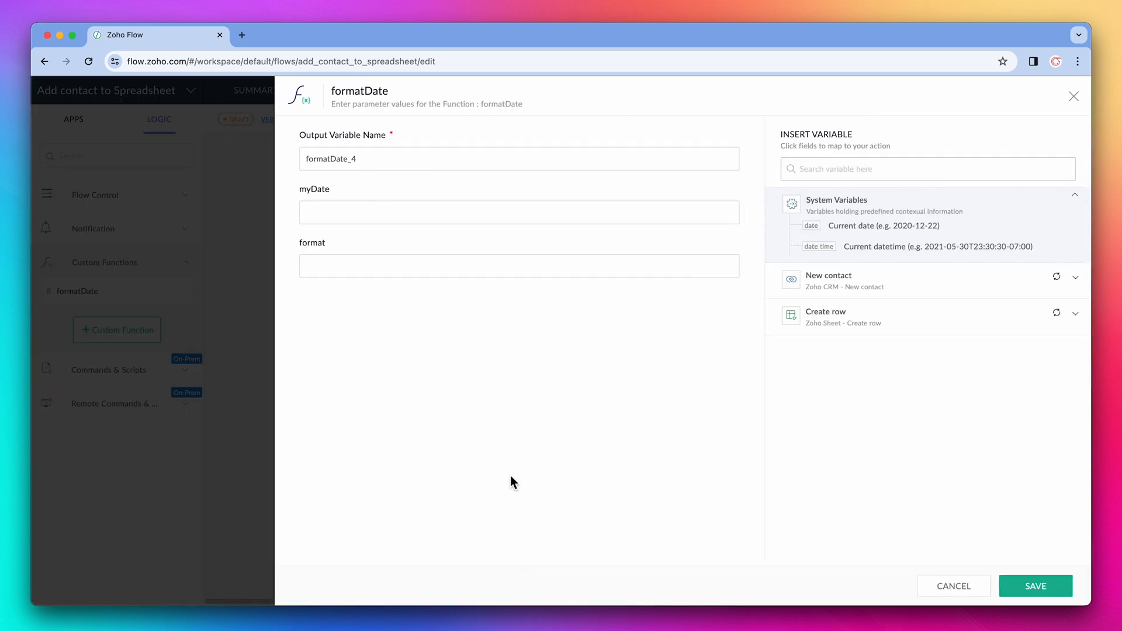
left_click(518, 212)
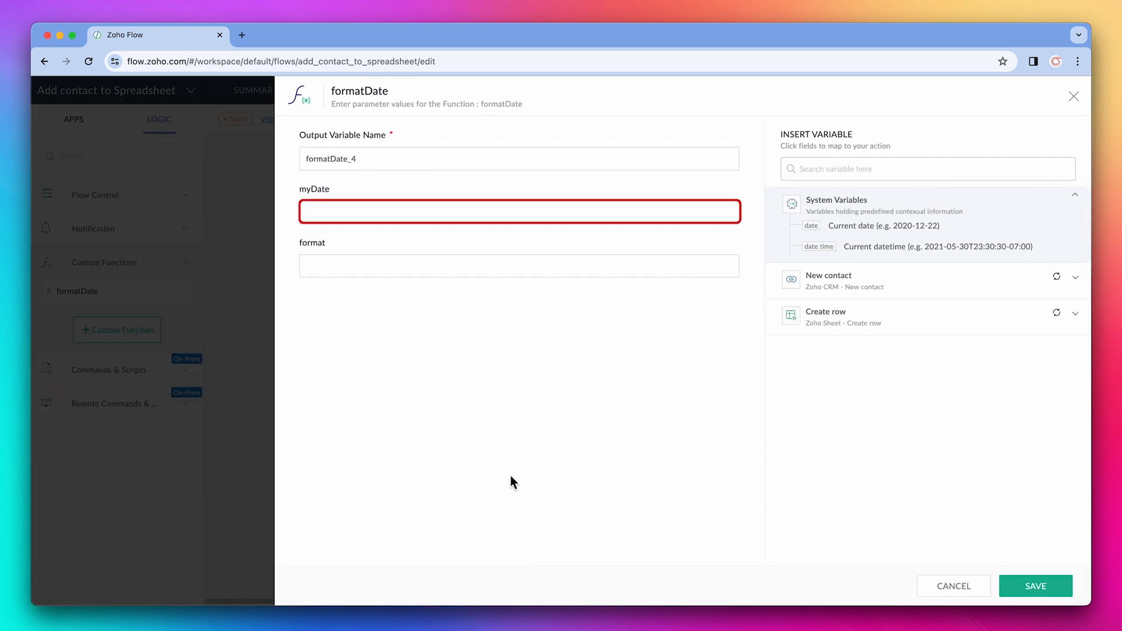
left_click(518, 266)
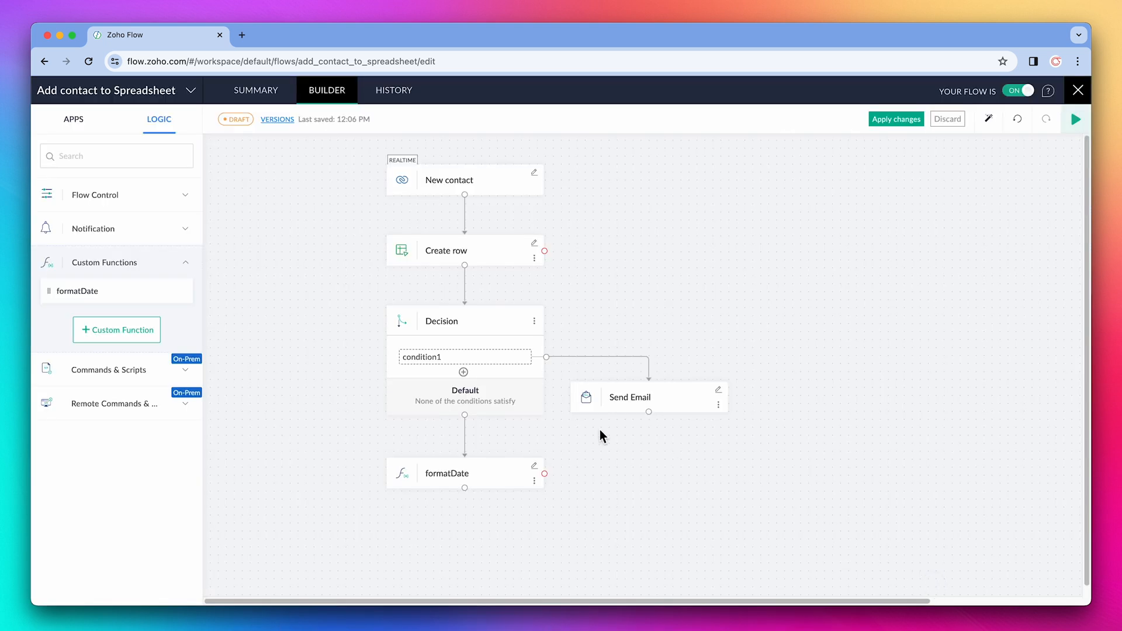
Step: Find 'zoho crm' in Apps and add Create module entry below the formatDate step
left_click(72, 120)
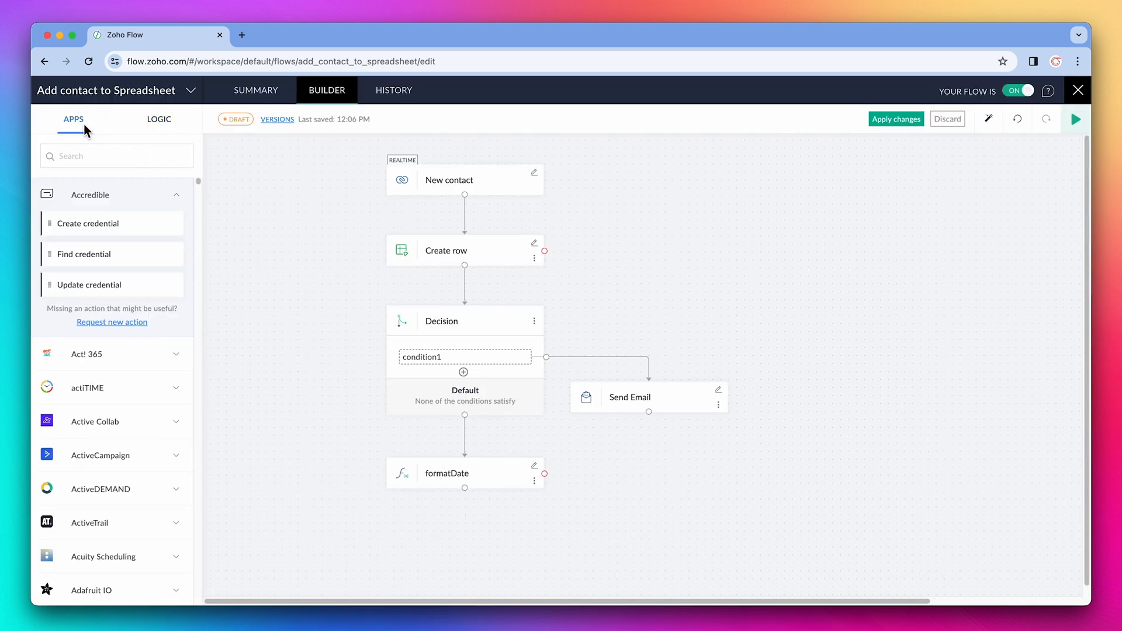
type("zoh")
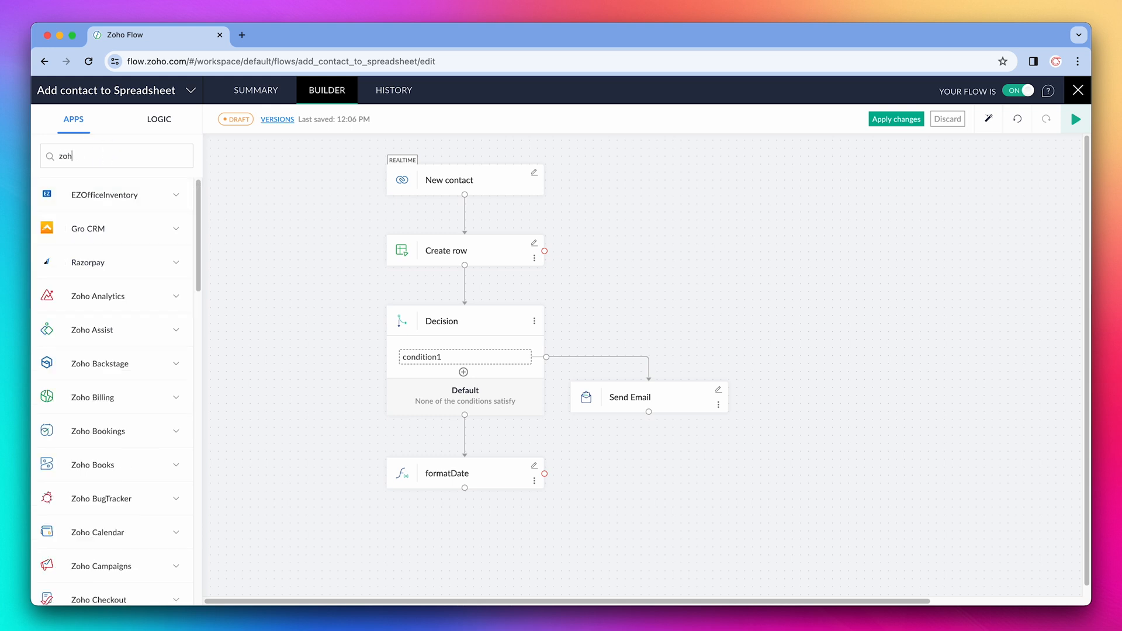
type("oho crm")
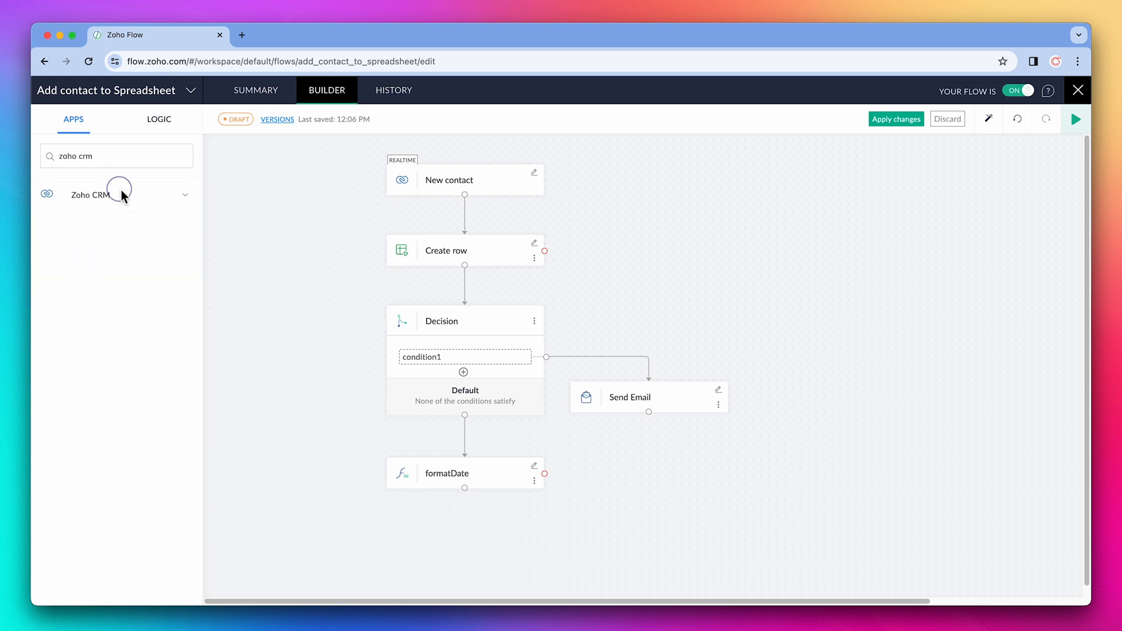
left_click(90, 194)
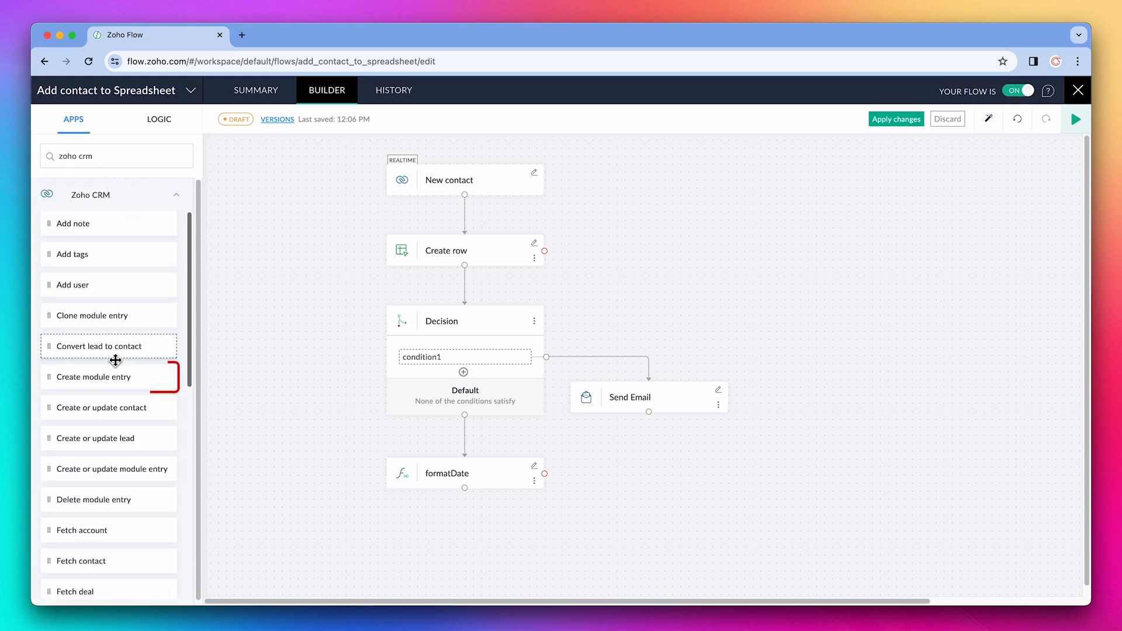
left_click_drag(94, 377, 368, 503)
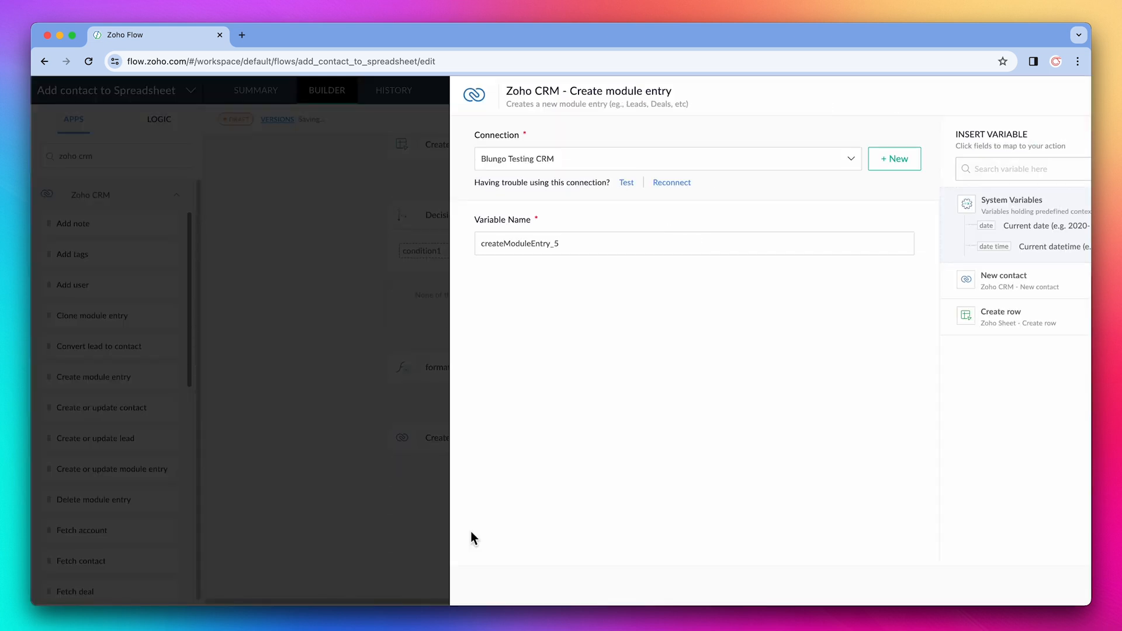
Step: Choose the Deals module and move to its Closing Date field
left_click(519, 298)
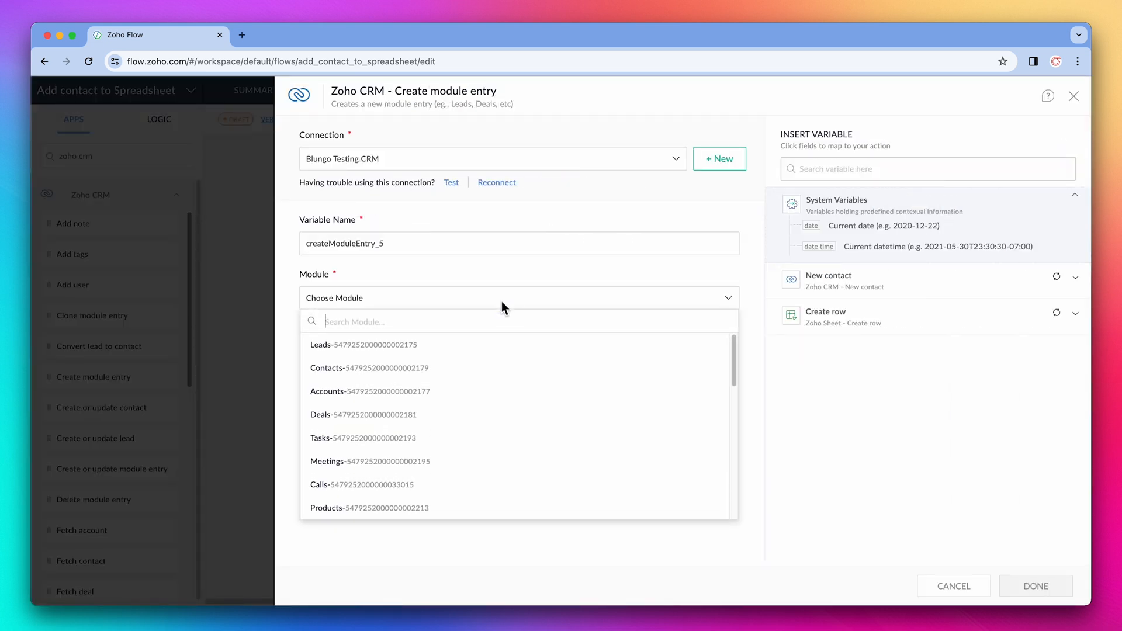
left_click(321, 414)
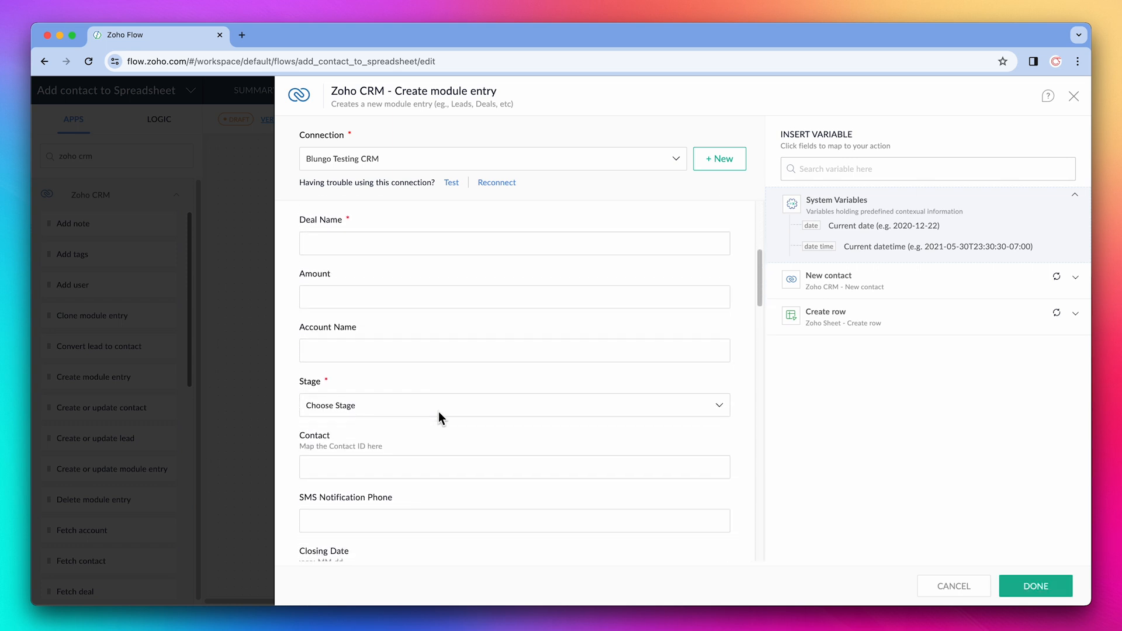
scroll("down", 3)
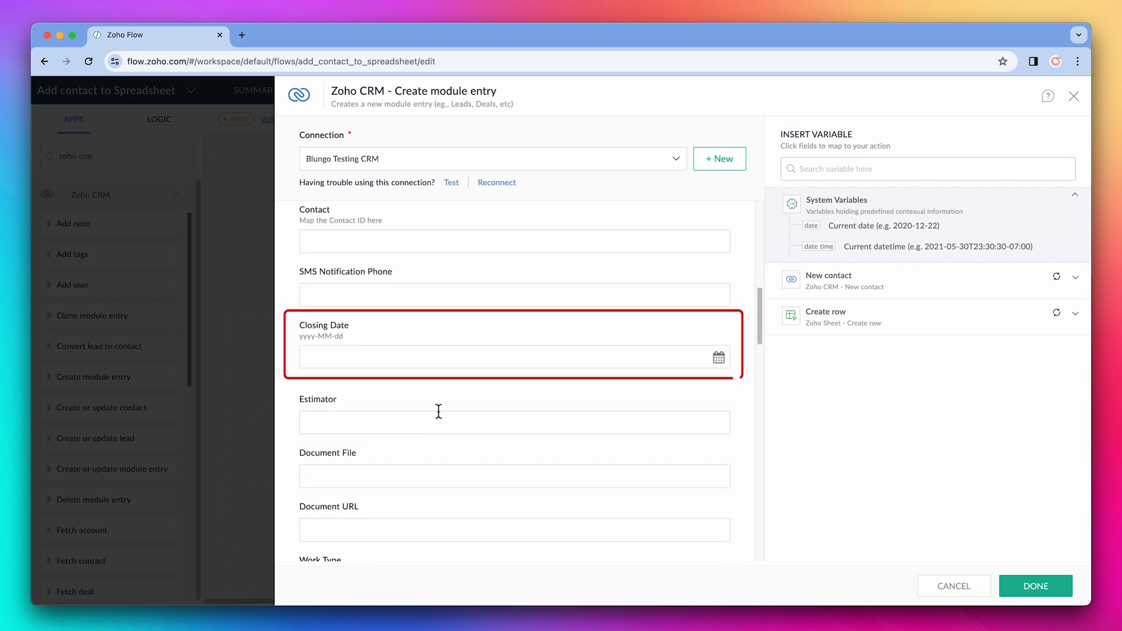
left_click(501, 357)
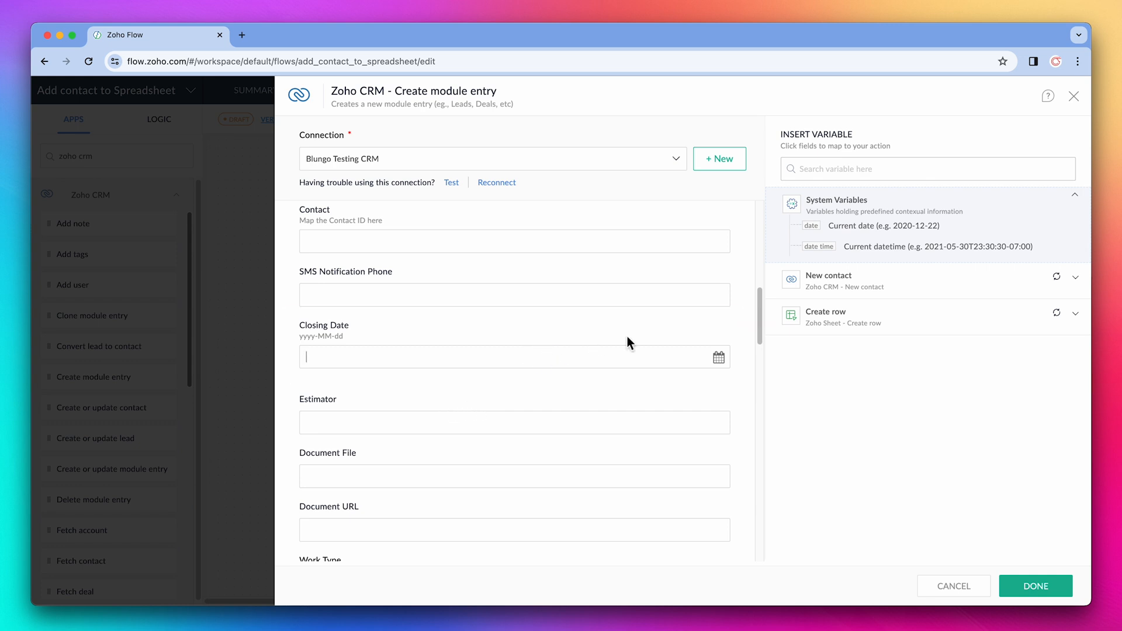
Step: Map New contact Time created into Closing Date and reveal the date formatting options
type("create")
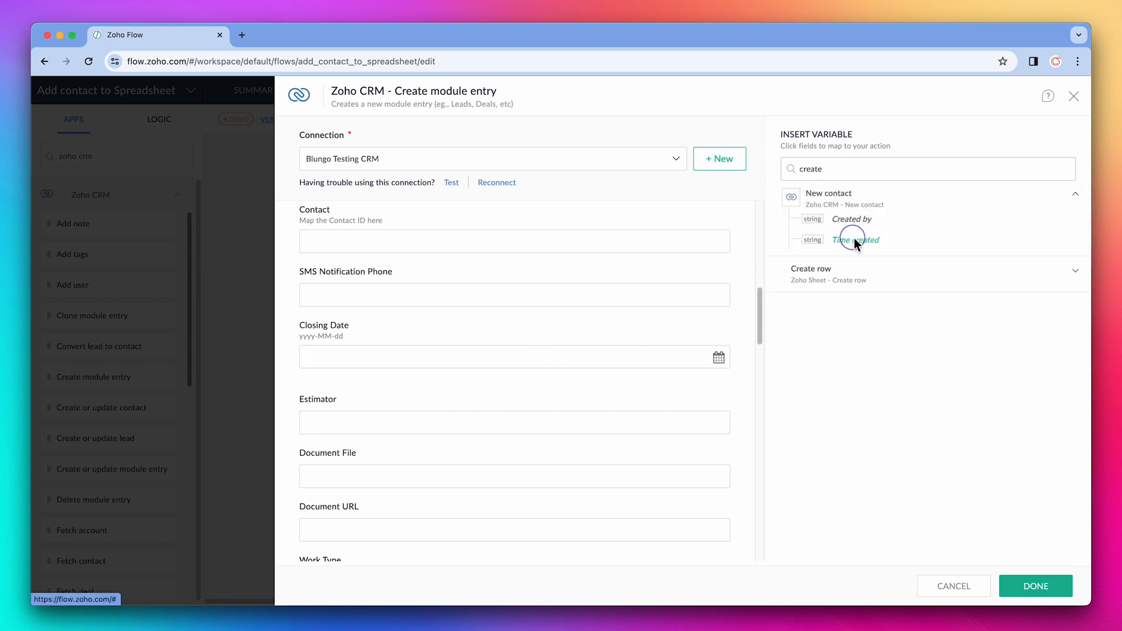
left_click(856, 238)
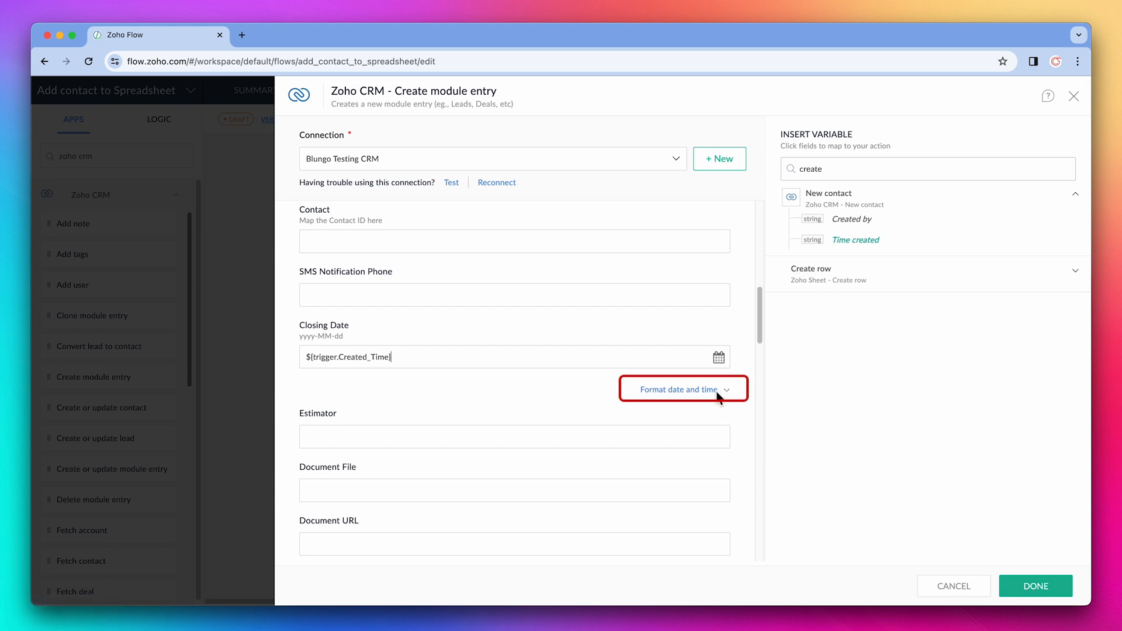
left_click(679, 390)
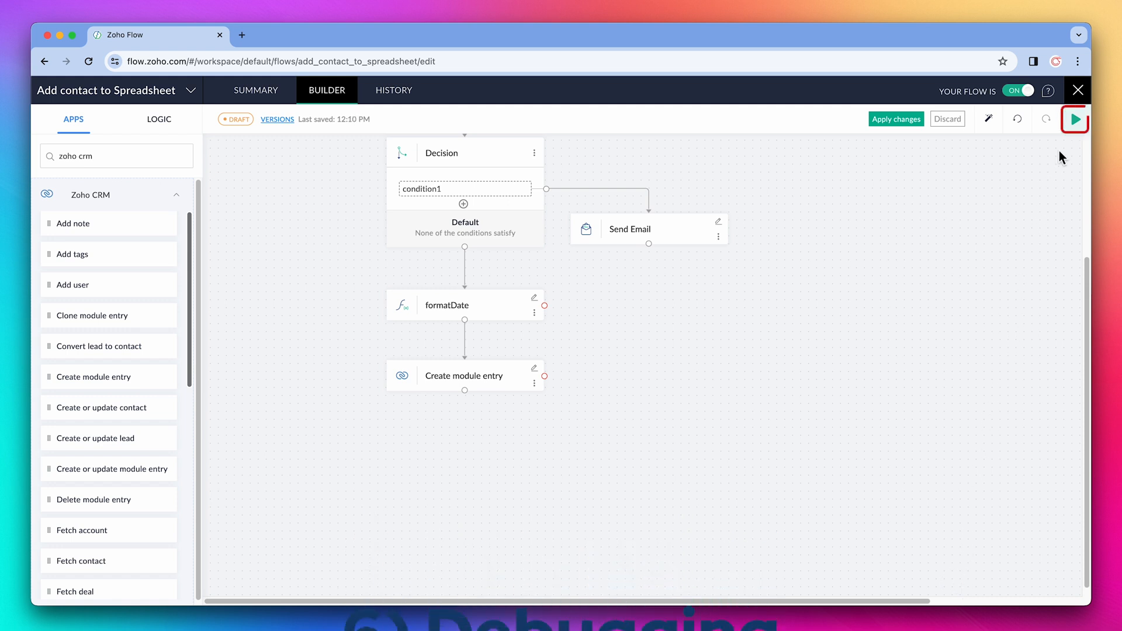
left_click(1075, 119)
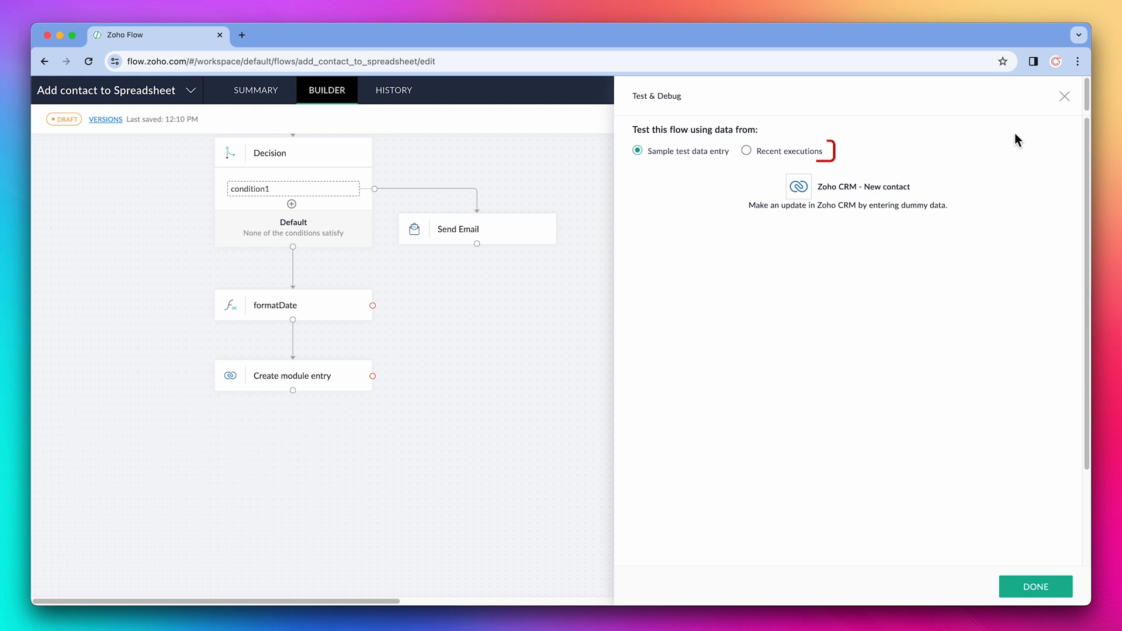
left_click(747, 151)
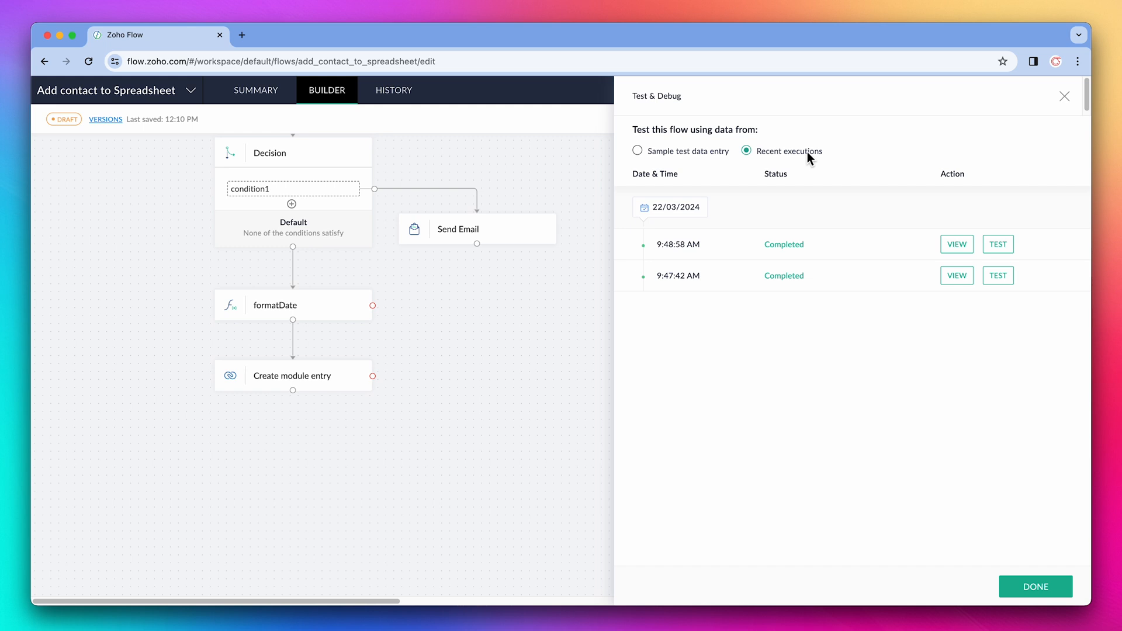
left_click(957, 245)
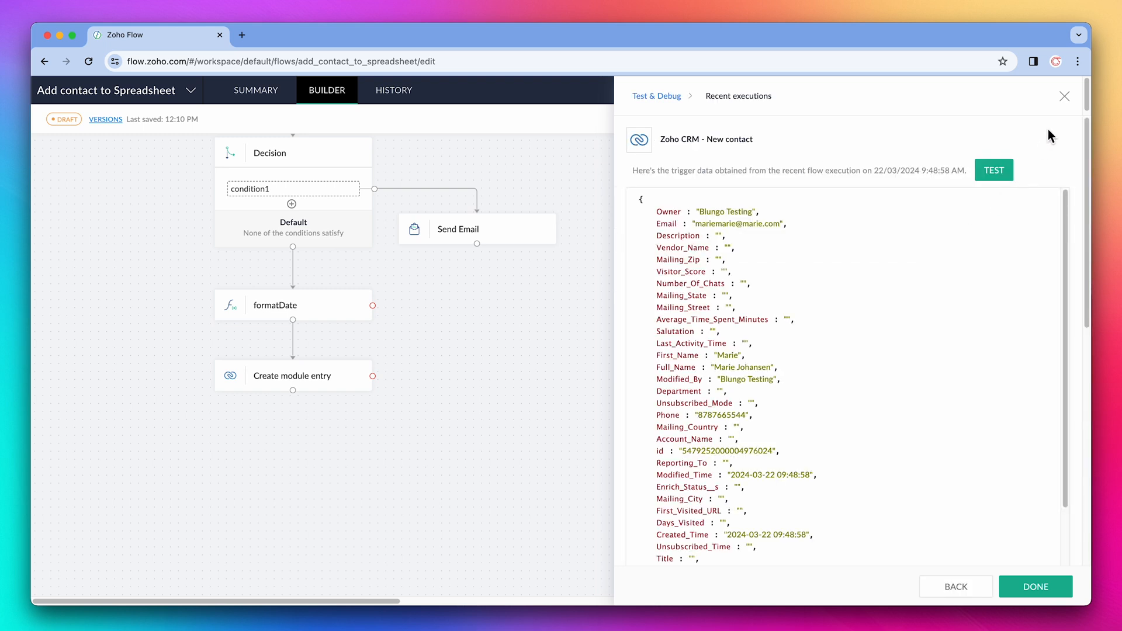
left_click(1064, 96)
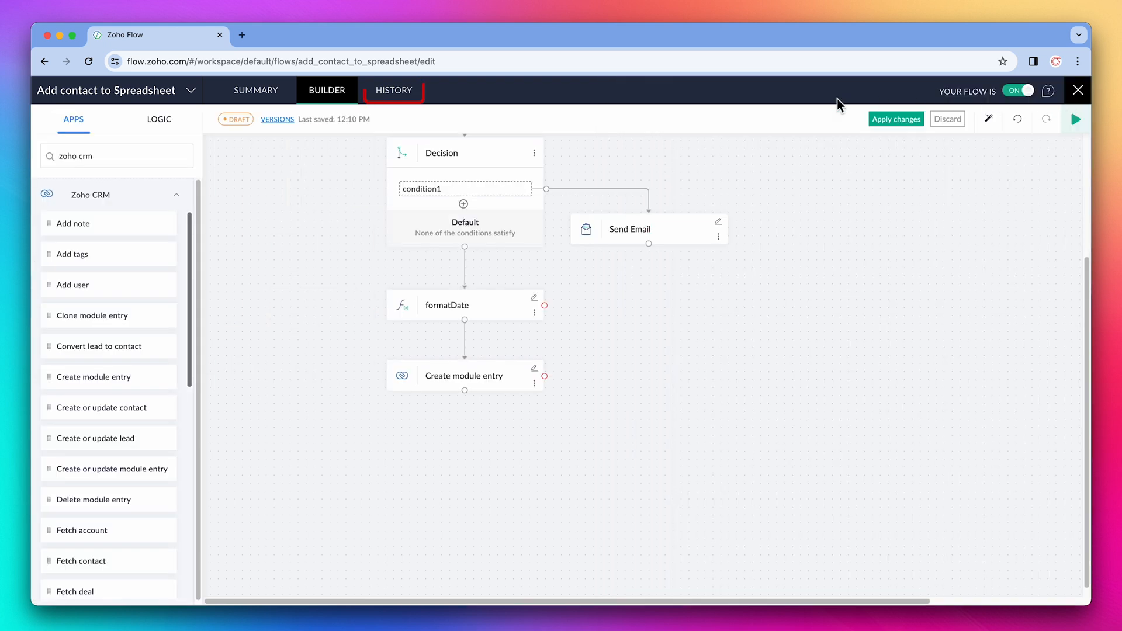
Step: Review the 9:48:58 AM run in History, checking the Create row step's output, then close the details
left_click(393, 90)
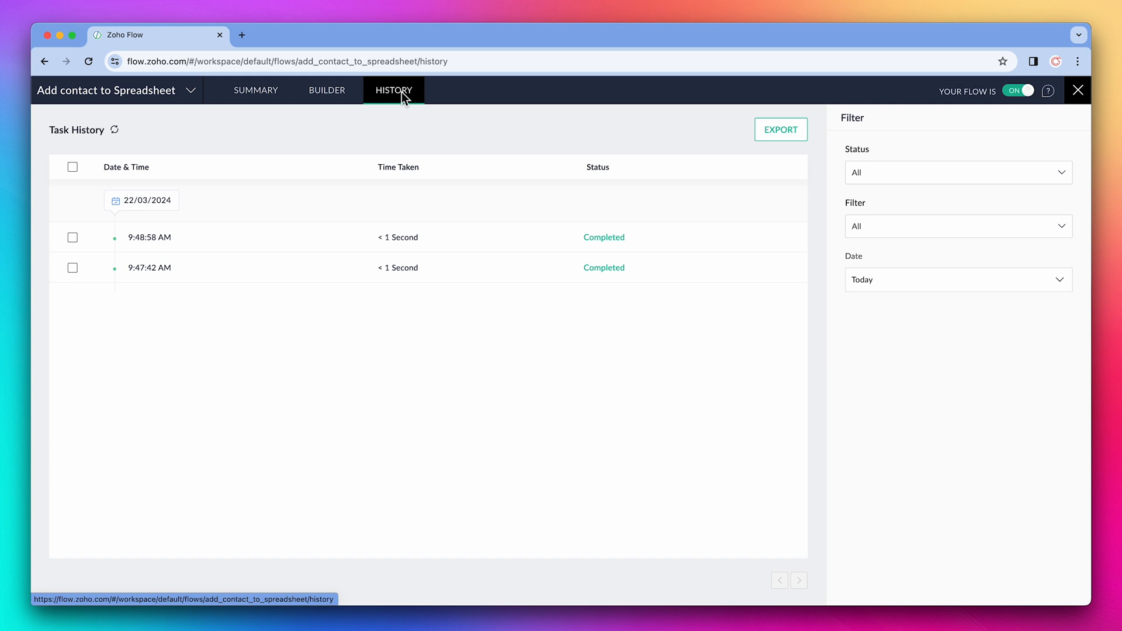
mouse_move(414, 115)
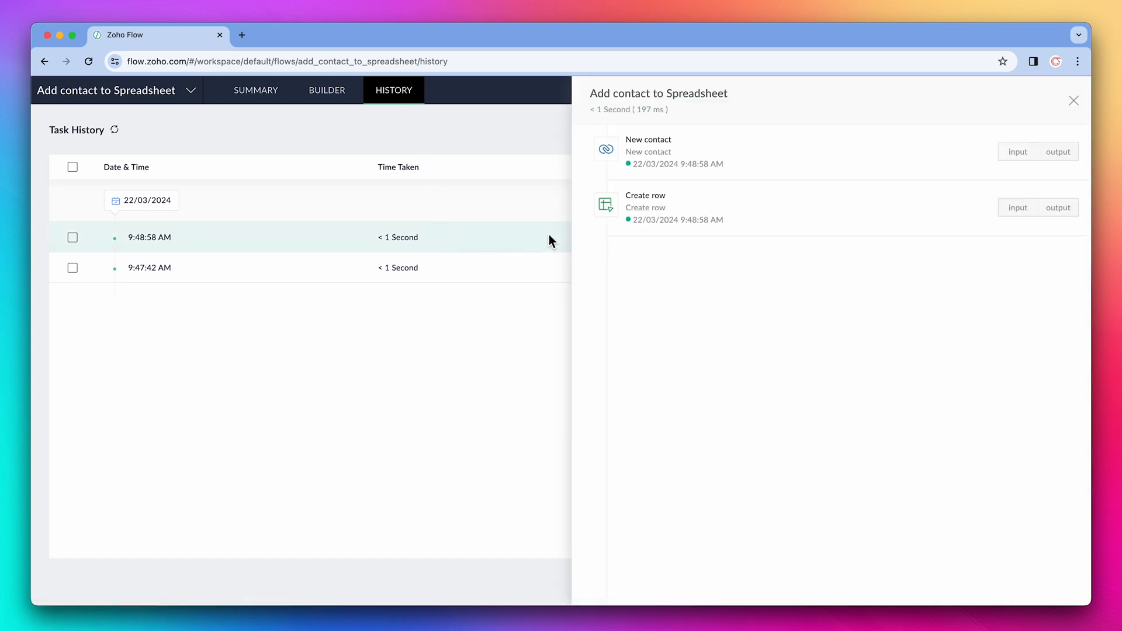
left_click(1058, 152)
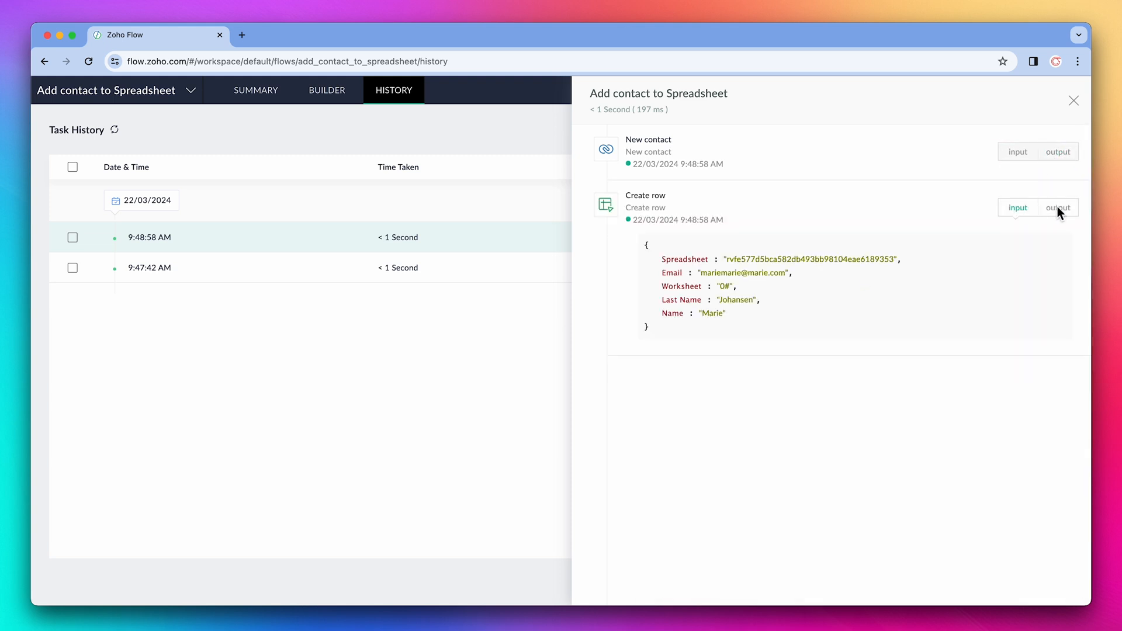
left_click(1058, 208)
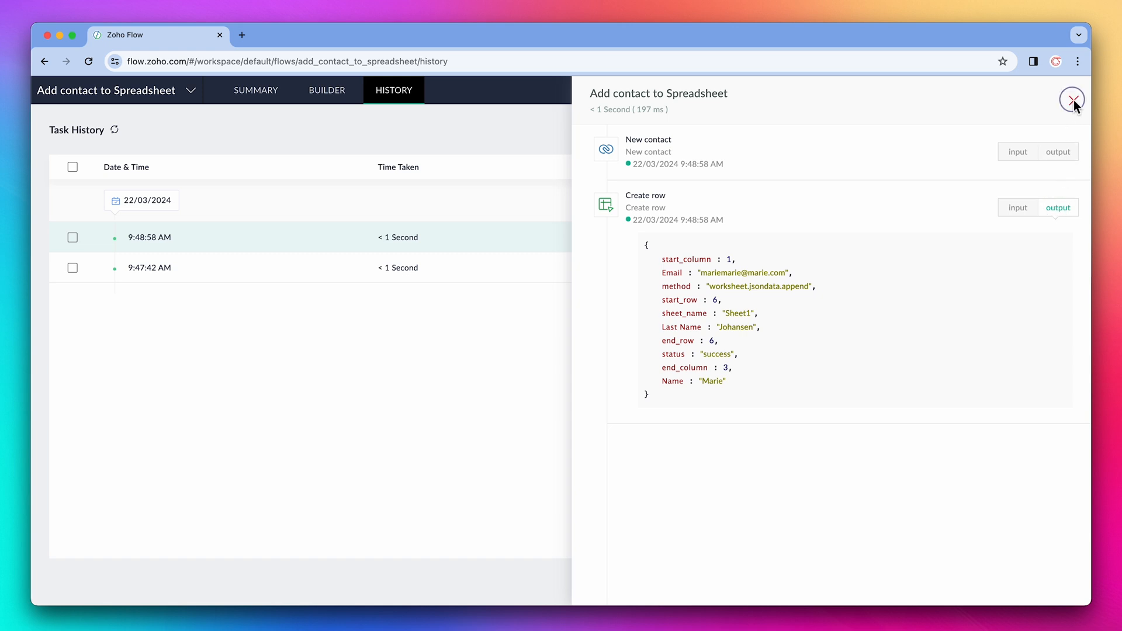
left_click(1072, 98)
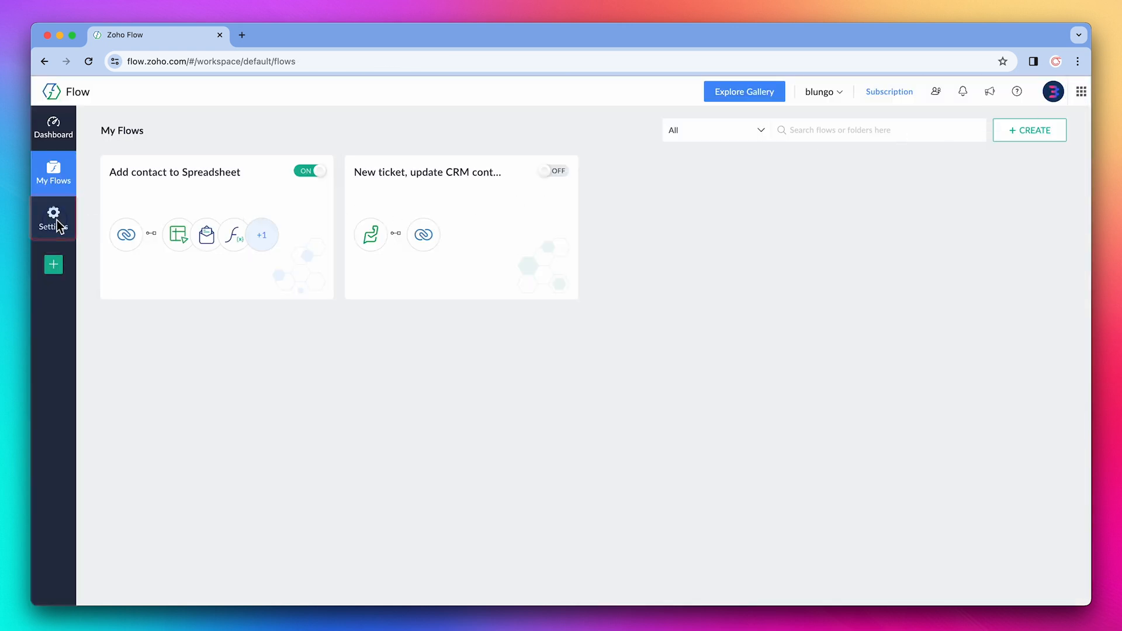
Step: Enable Allow support access under Settings > Support Access, valid for 15 days
left_click(53, 219)
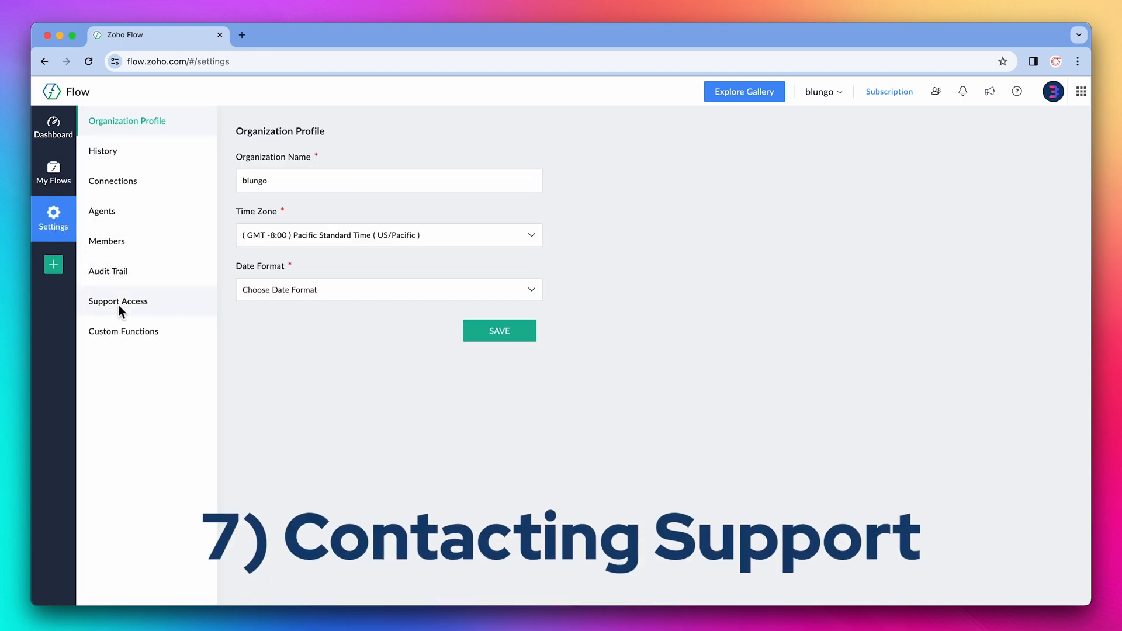
left_click(117, 300)
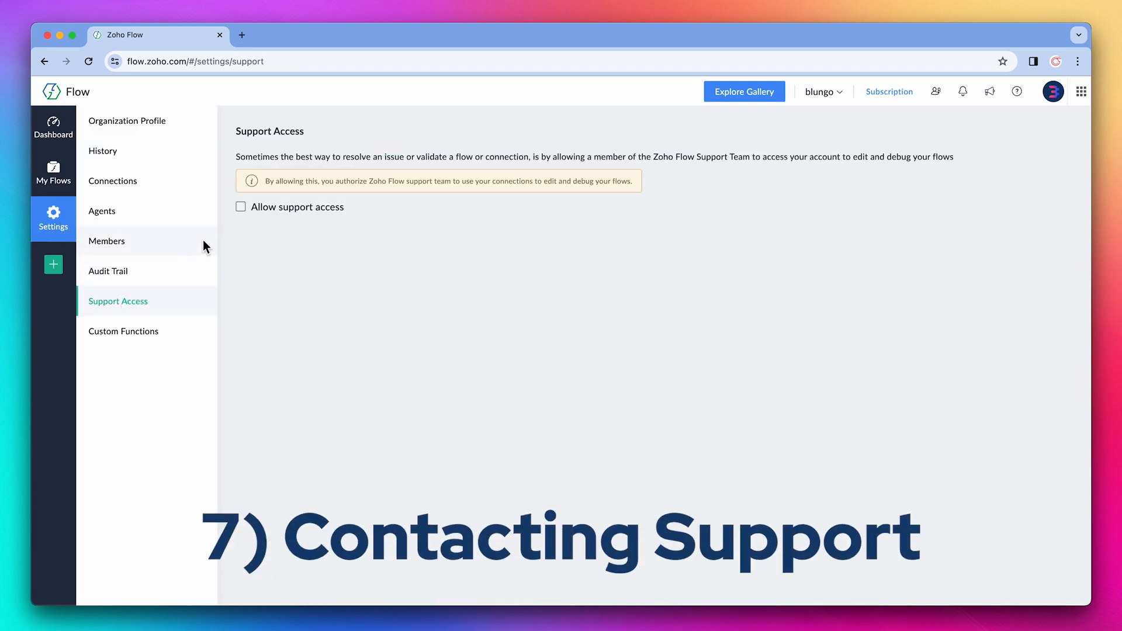
left_click(240, 207)
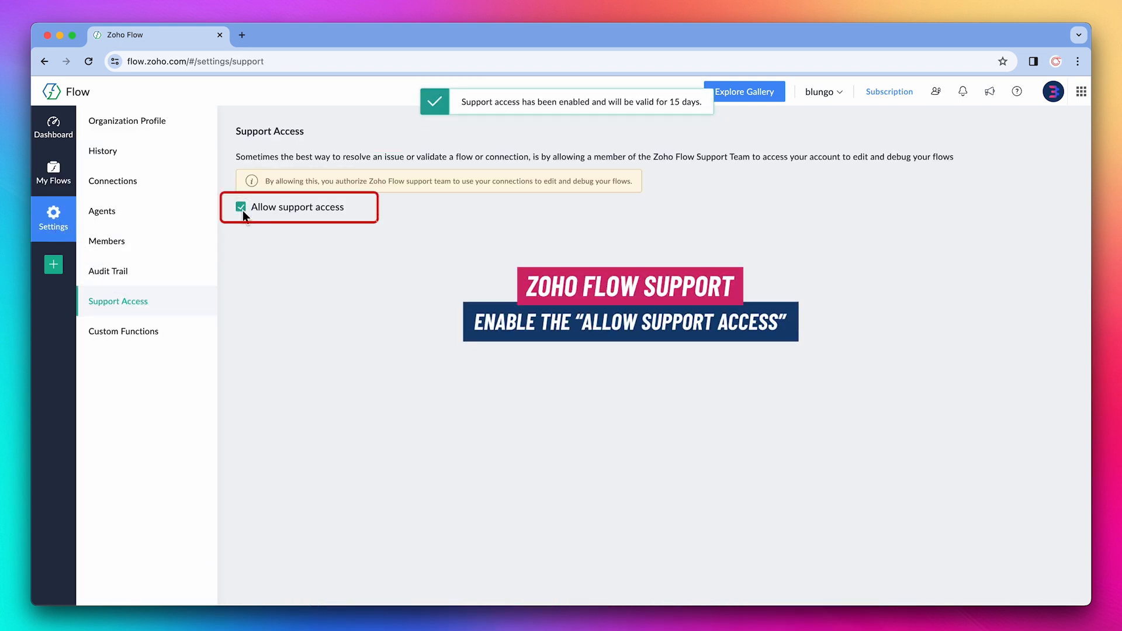